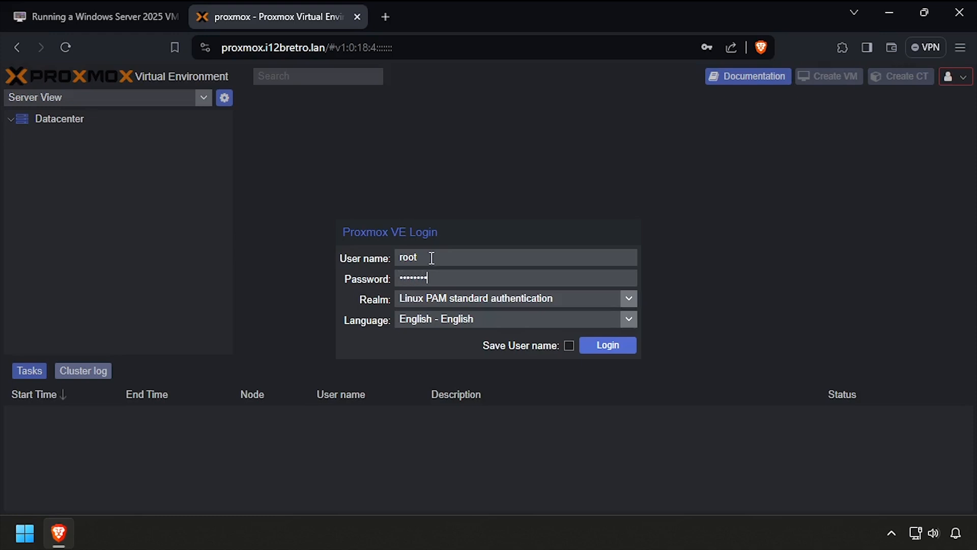
- Log in as root and list the ISO images on the proxmox node's ISOs storage
left_click(605, 345)
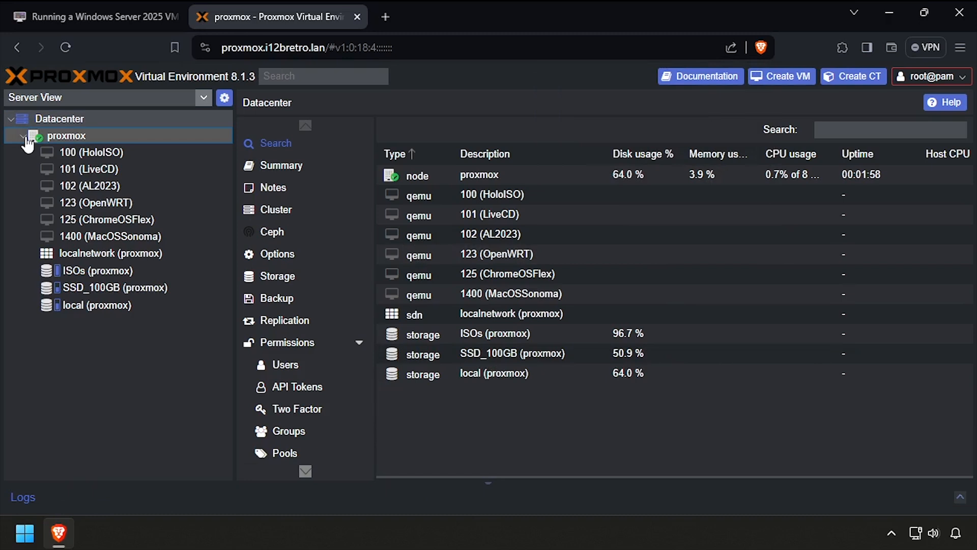
left_click(97, 271)
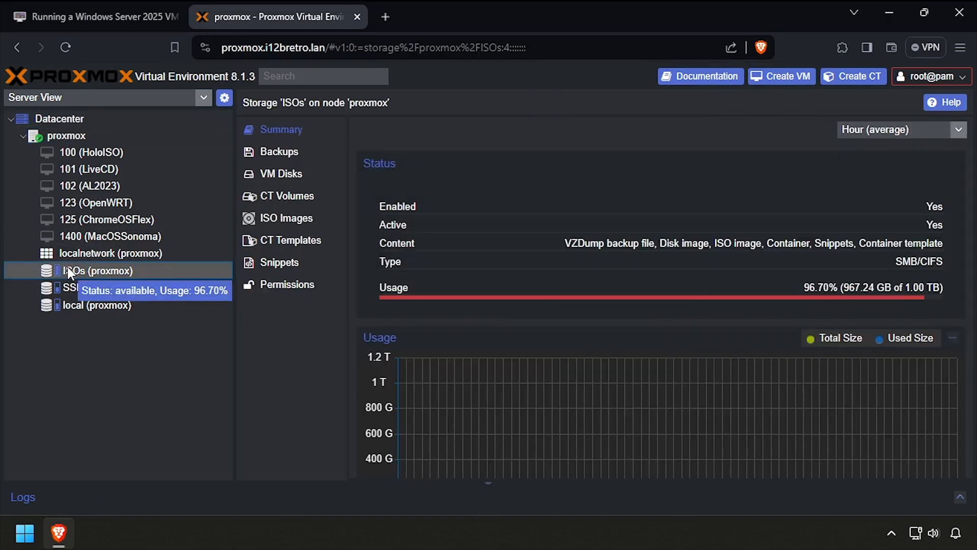
left_click(286, 218)
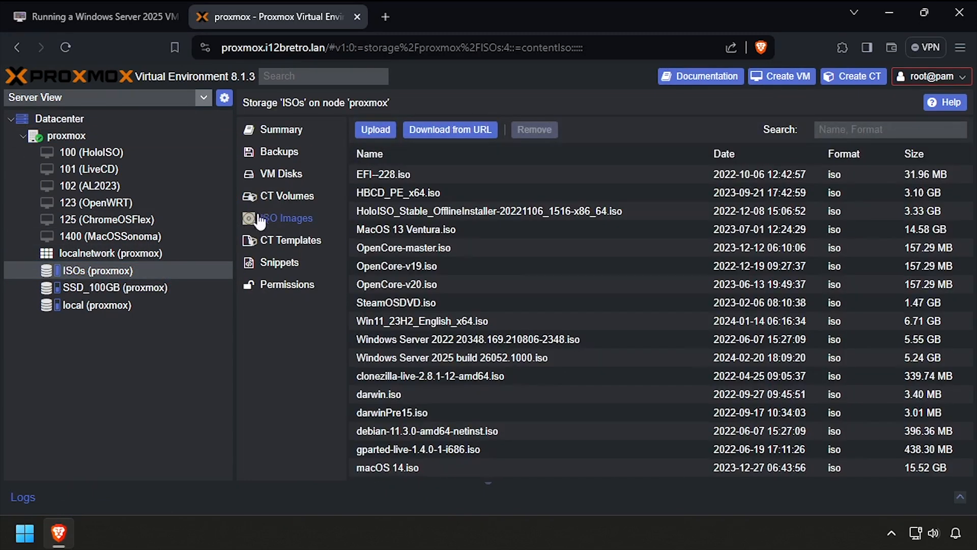
mouse_move(394, 123)
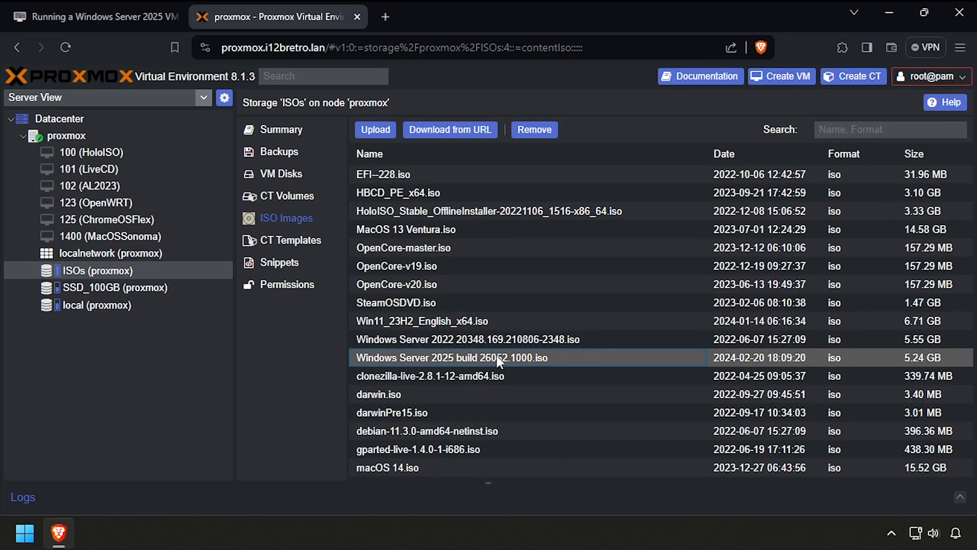
- Start a new VM on the proxmox node with ID 2025 named Server2025
right_click(64, 136)
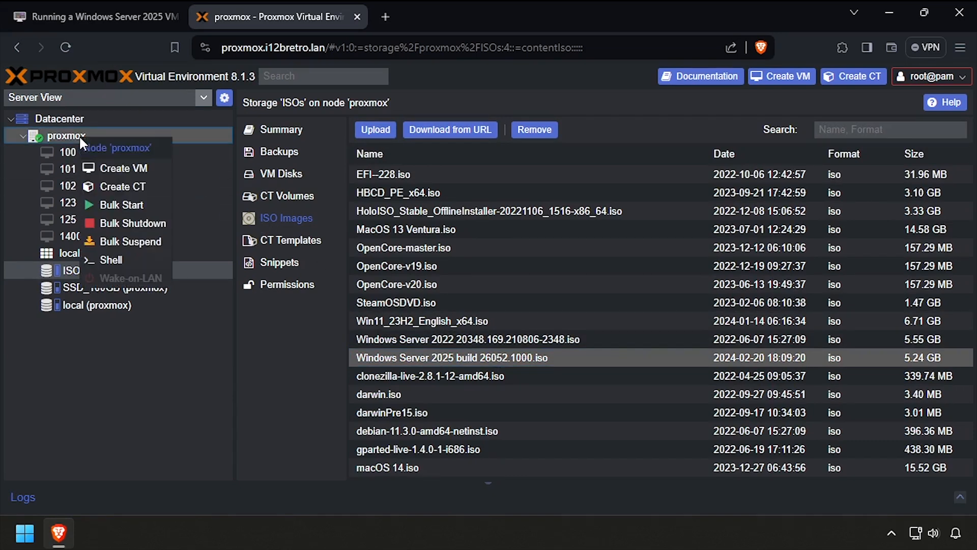
left_click(122, 169)
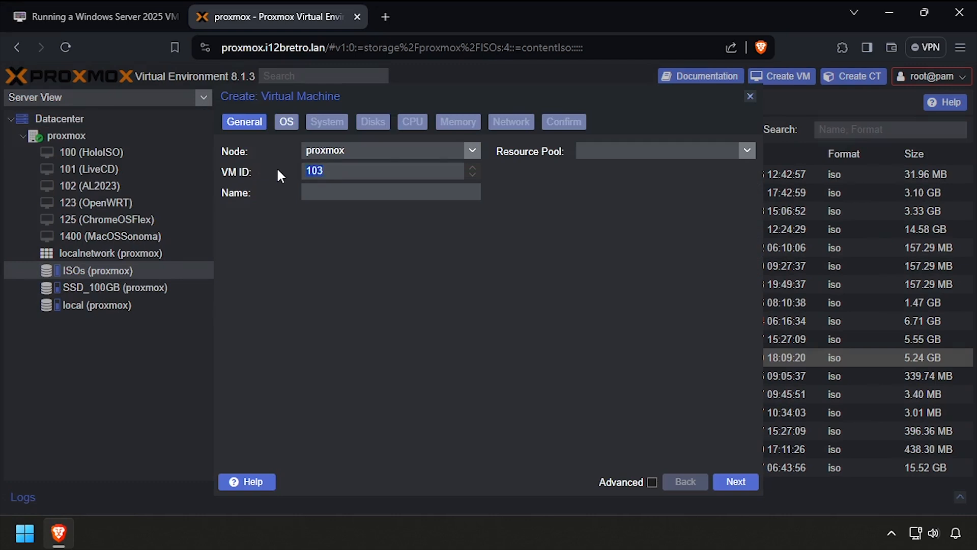
type("2025")
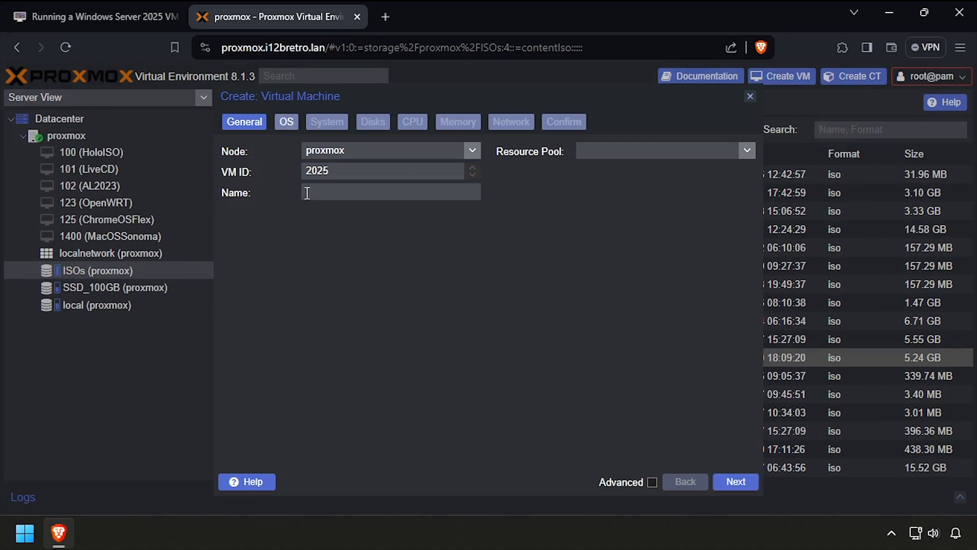
type("Server202")
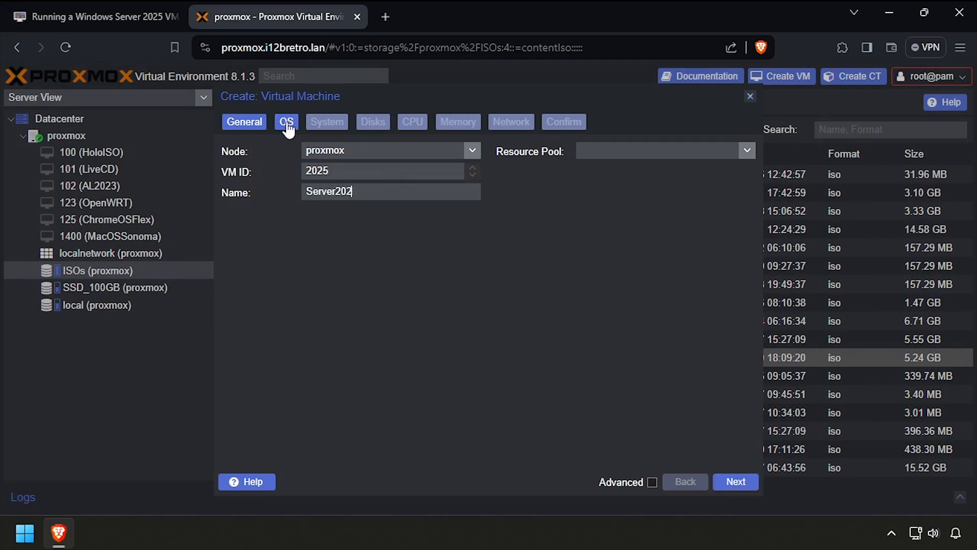
- Boot from the Windows Server 2025 ISO as Windows 11/2022, adding a virtio-win.iso driver drive
left_click(286, 122)
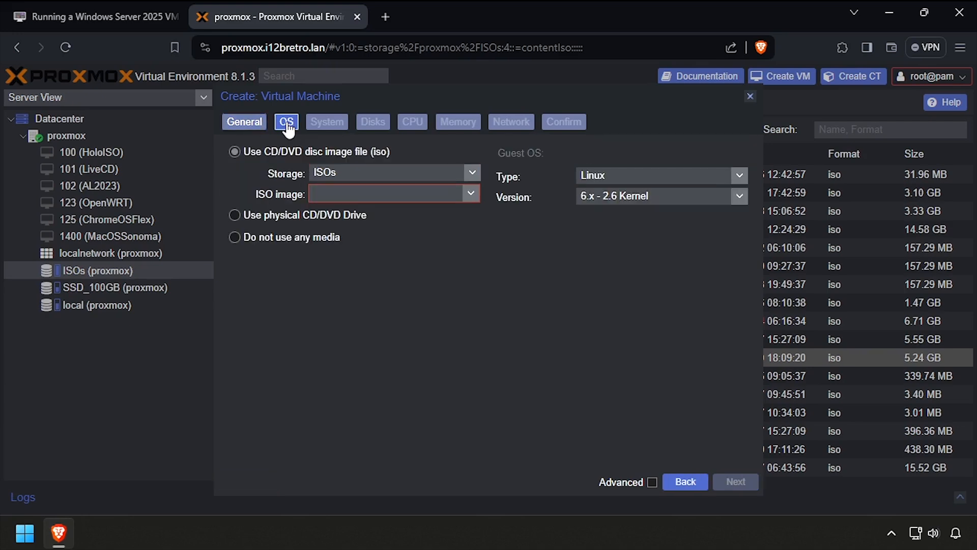
left_click(393, 194)
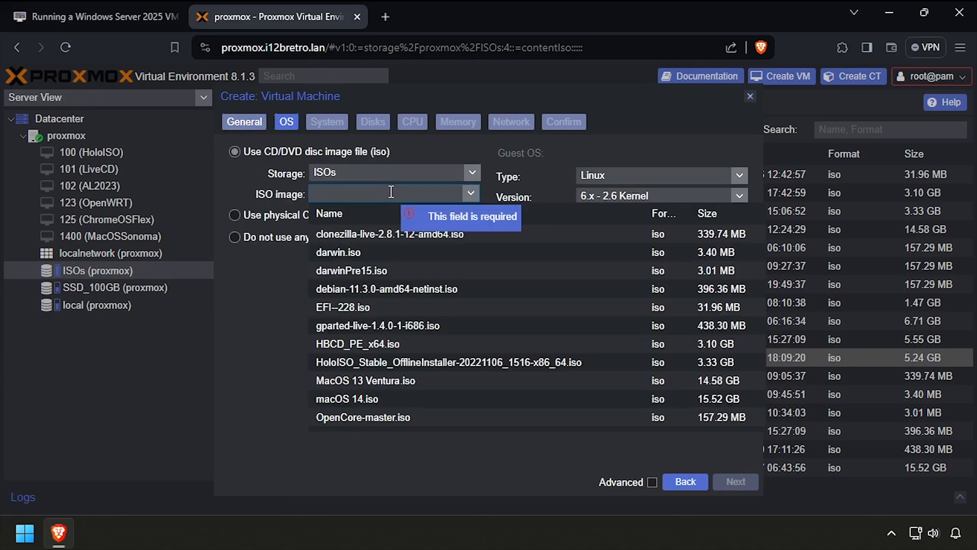
scroll("down", 3)
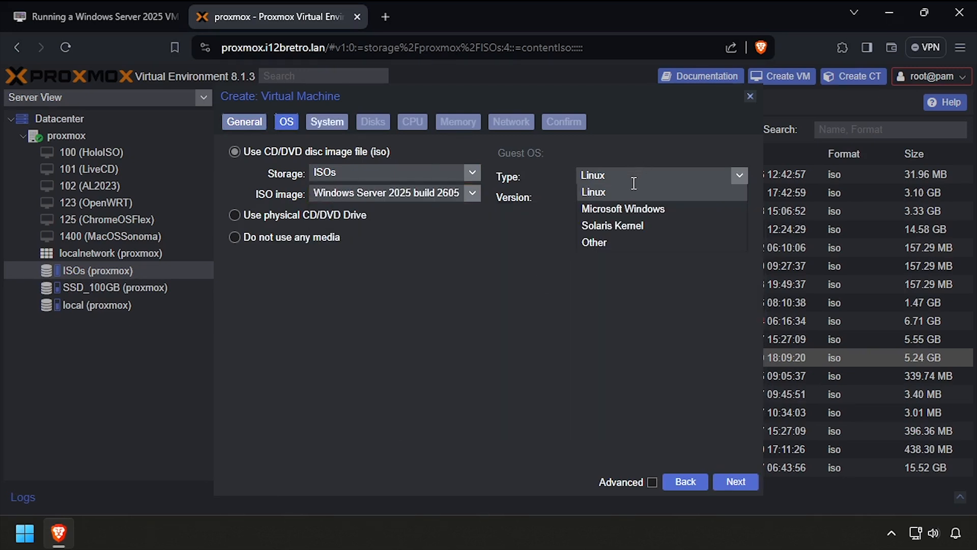
left_click(623, 208)
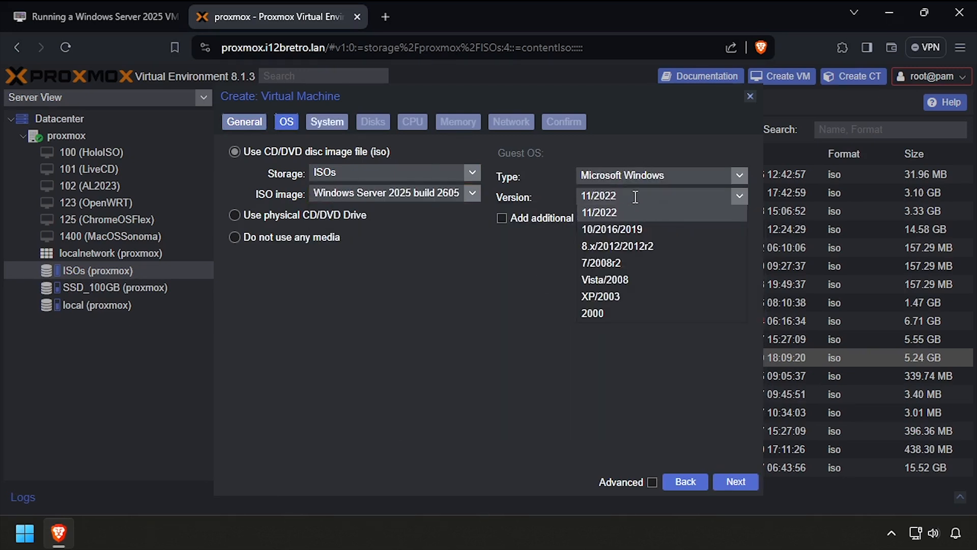
left_click(597, 213)
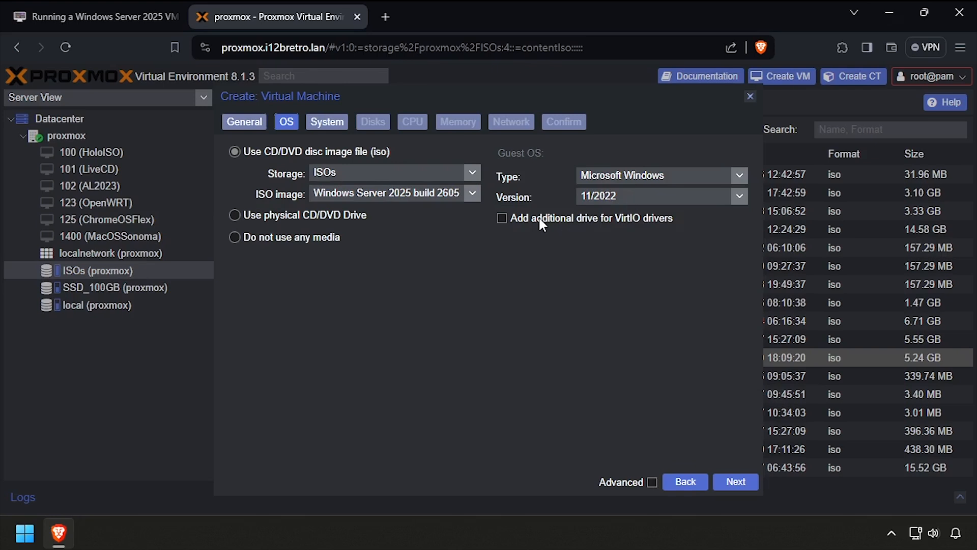
left_click(502, 218)
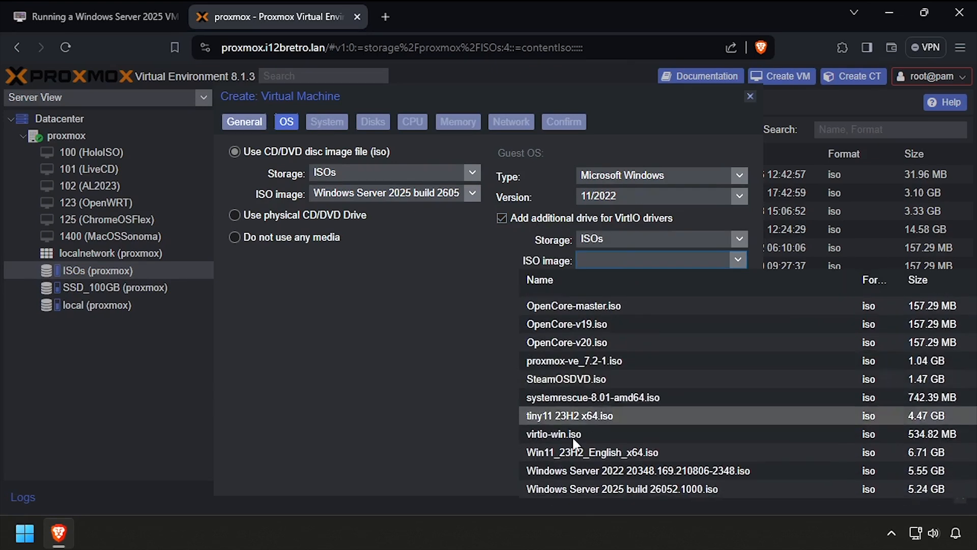
left_click(554, 434)
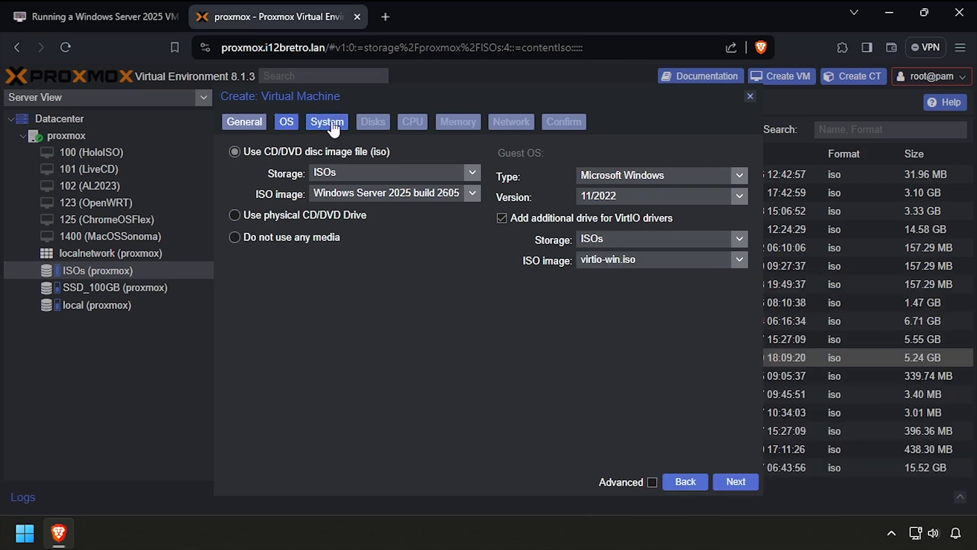
- Use SeaBIOS firmware, store TPM state on SSD_100GB, and enable the QEMU guest agent
left_click(326, 122)
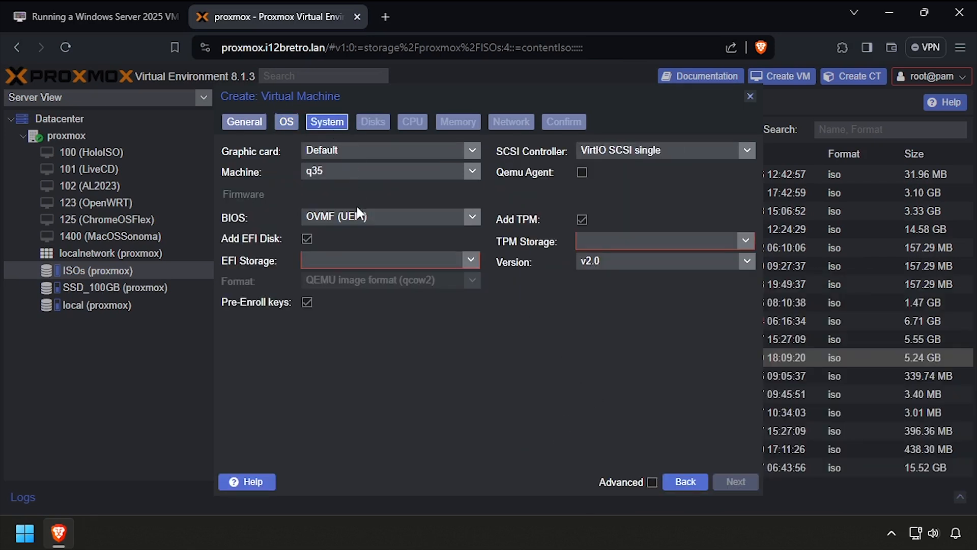
left_click(390, 217)
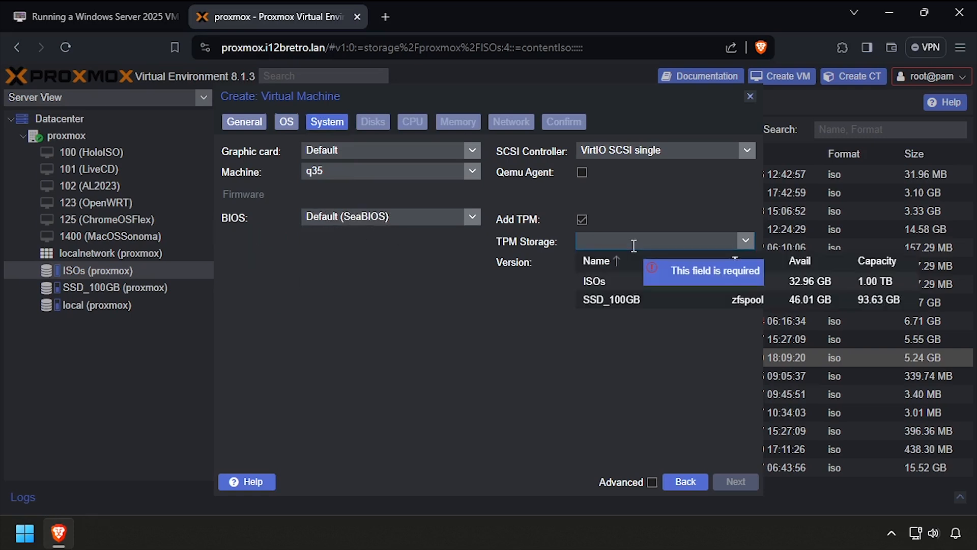
left_click(611, 300)
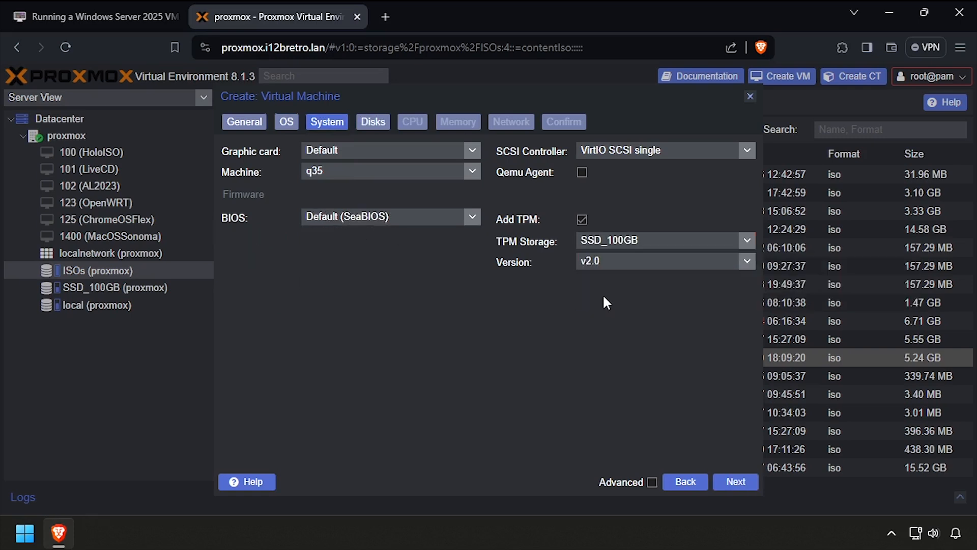
left_click(581, 172)
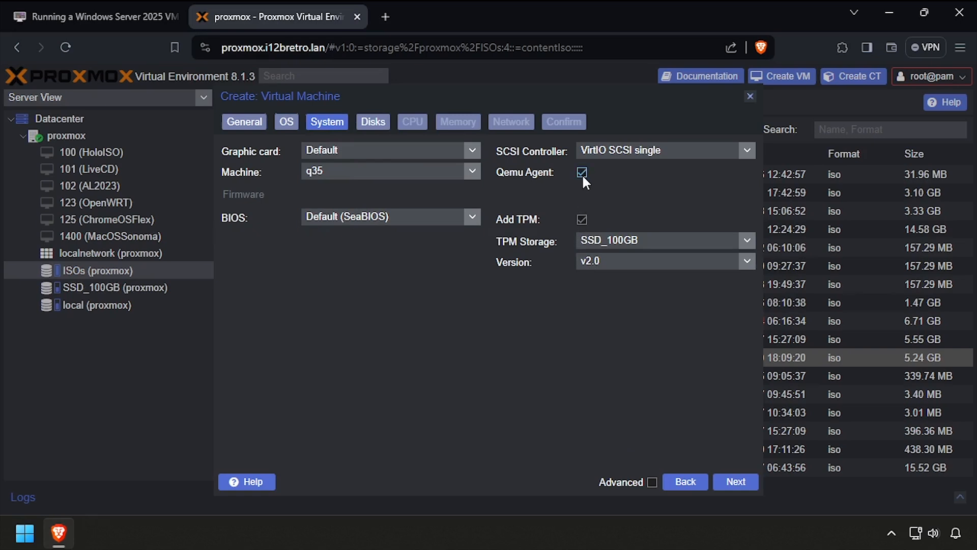
- Put the 40 GiB disk on SSD_100GB with write-back cache and VirtIO Block bus
left_click(372, 121)
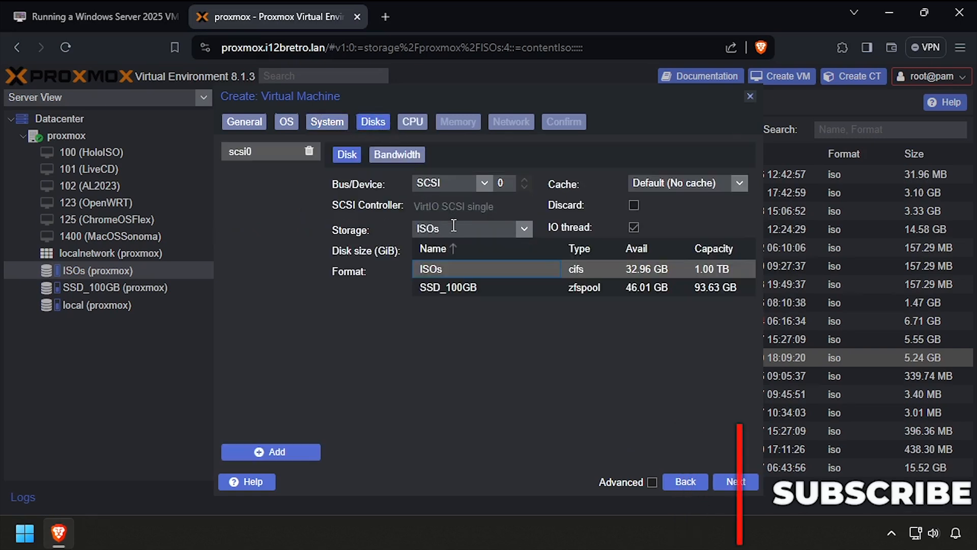
left_click(446, 287)
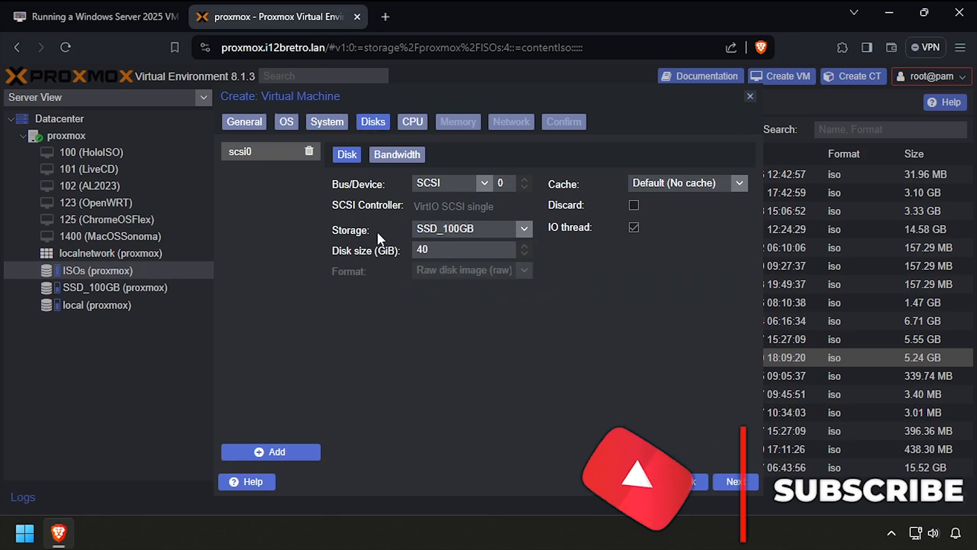
left_click(685, 183)
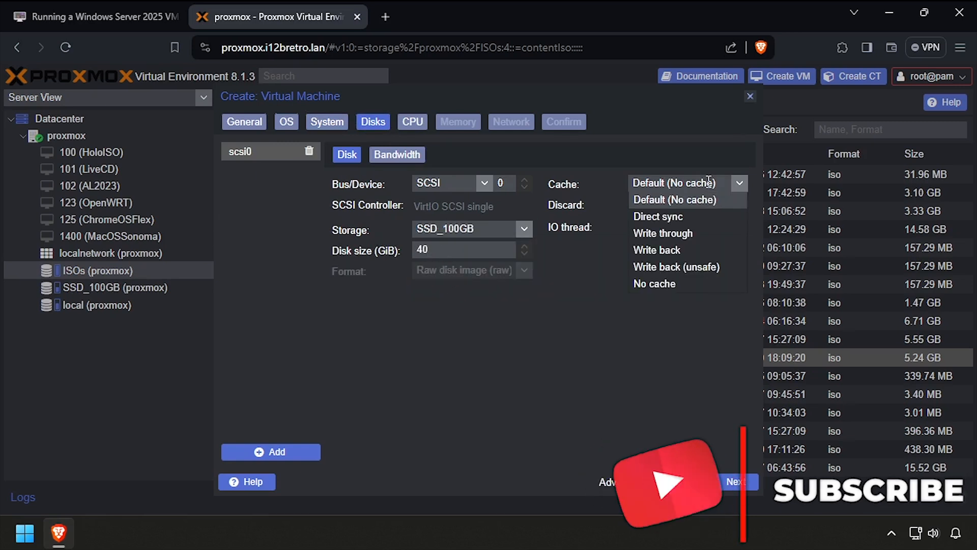
left_click(656, 250)
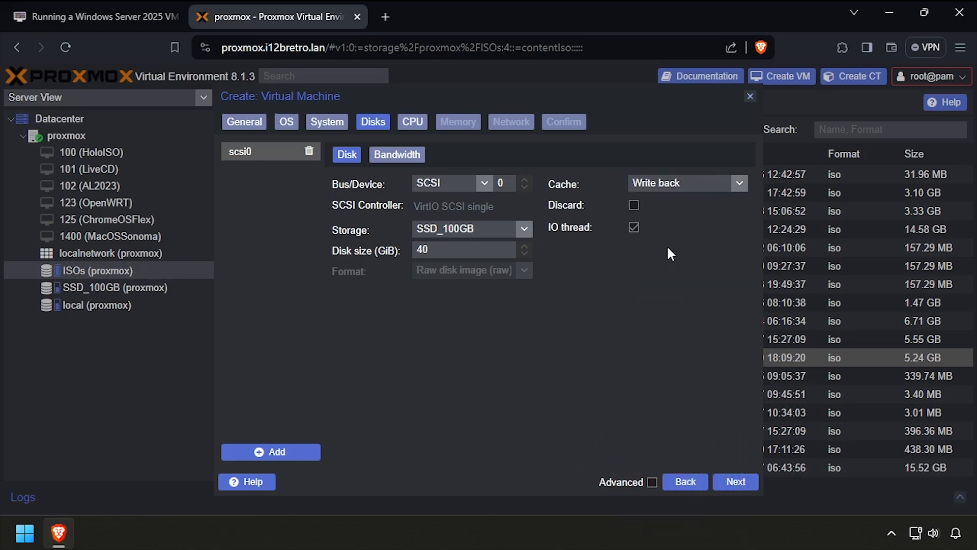
left_click(484, 183)
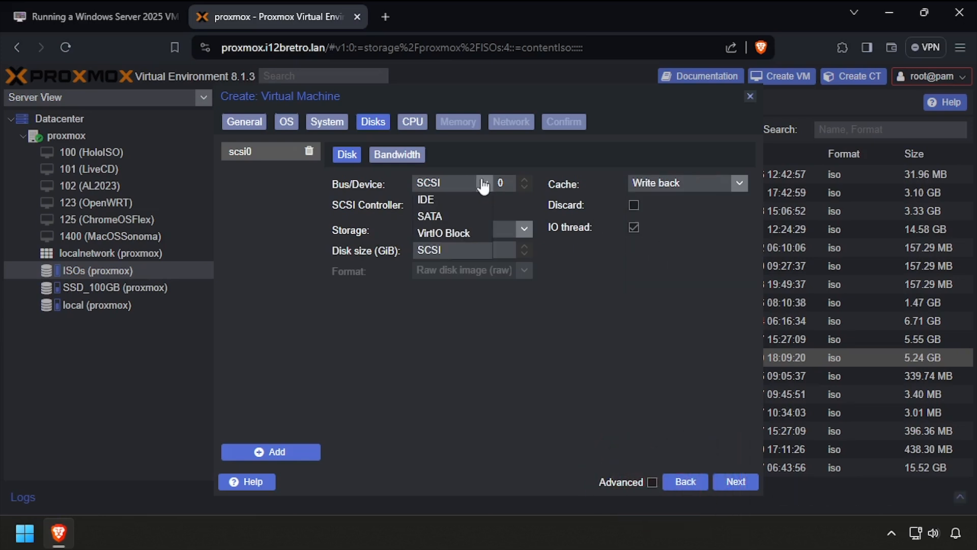
left_click(443, 232)
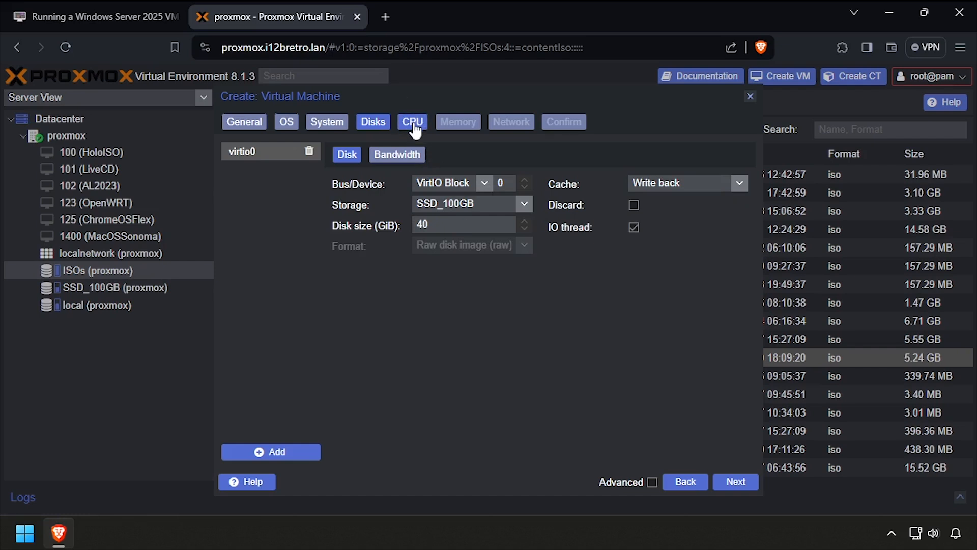
- Give the VM 4 cores of host CPU type, then confirm and create it
left_click(411, 122)
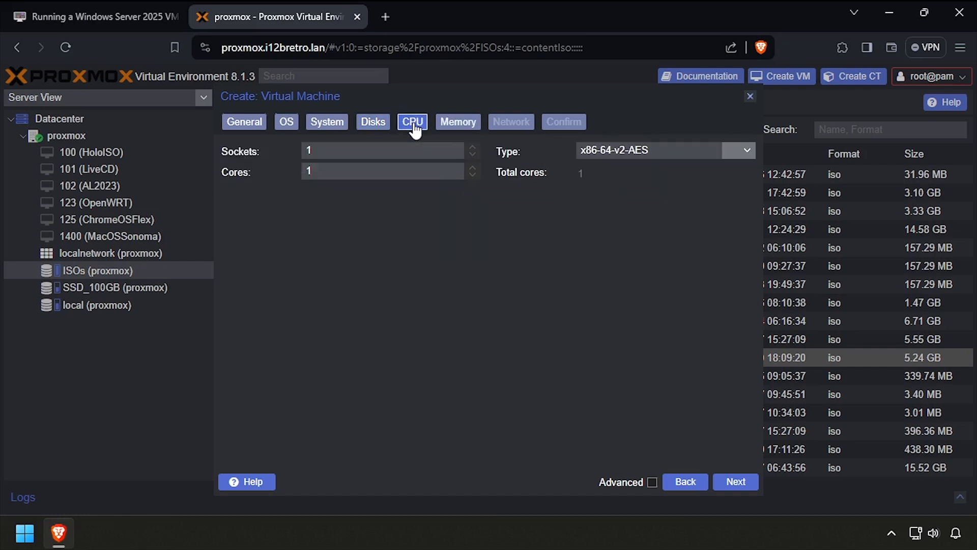
left_click(382, 172)
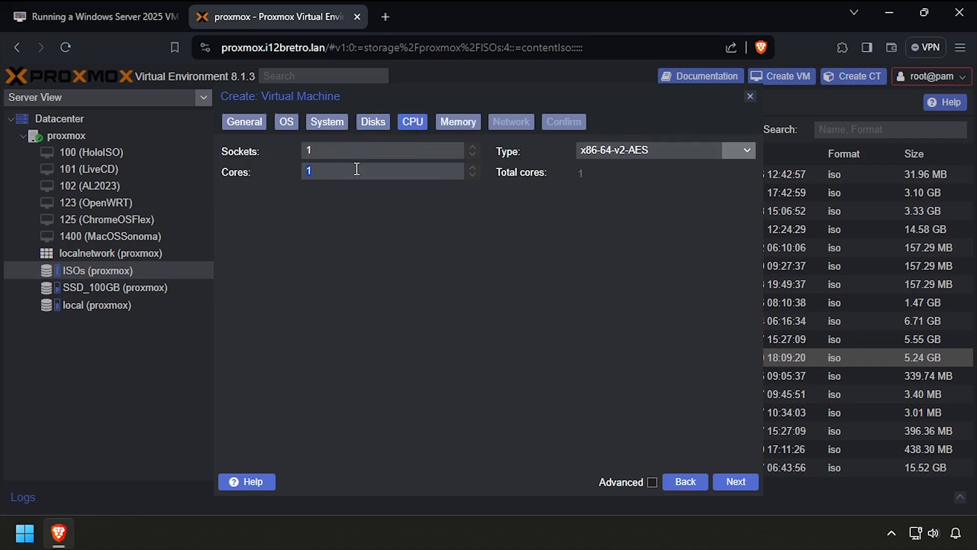
type("4")
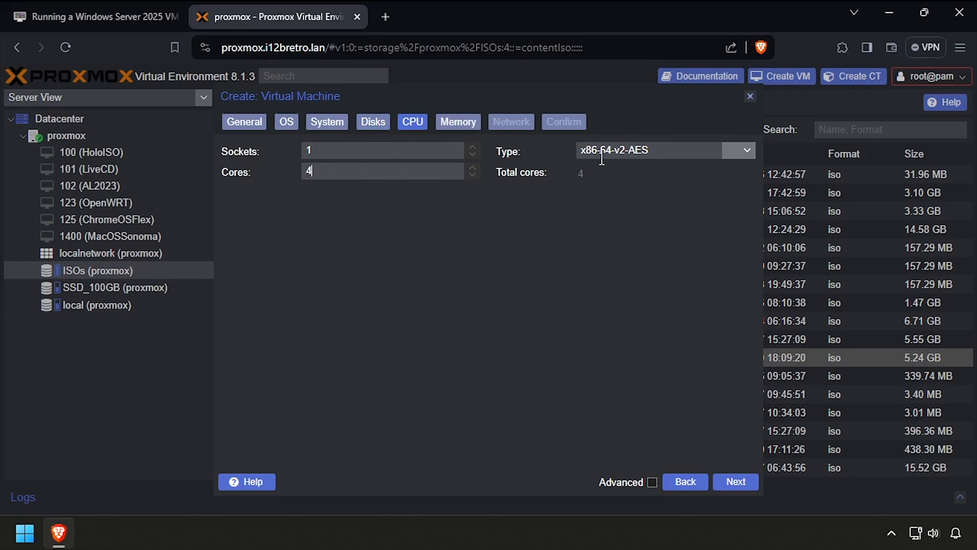
type("hos")
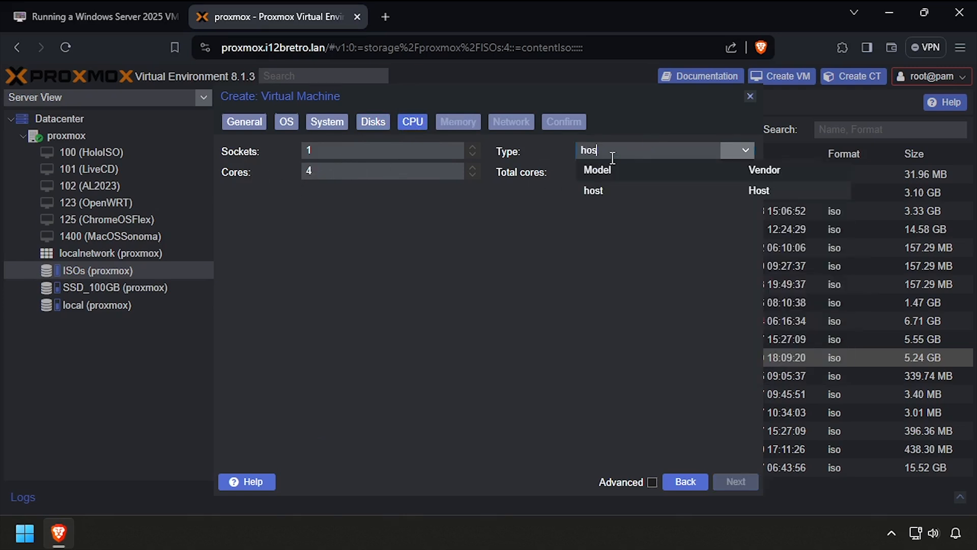
left_click(592, 189)
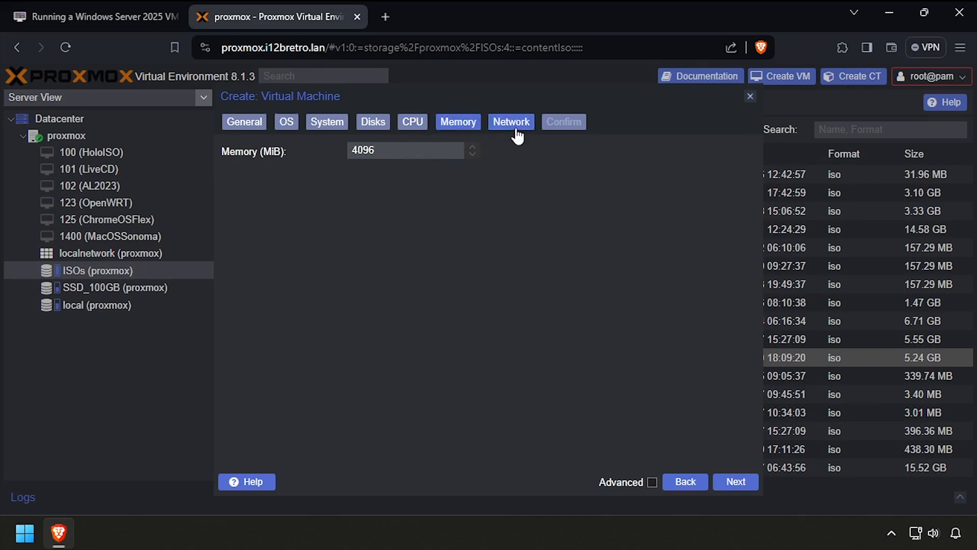
left_click(510, 121)
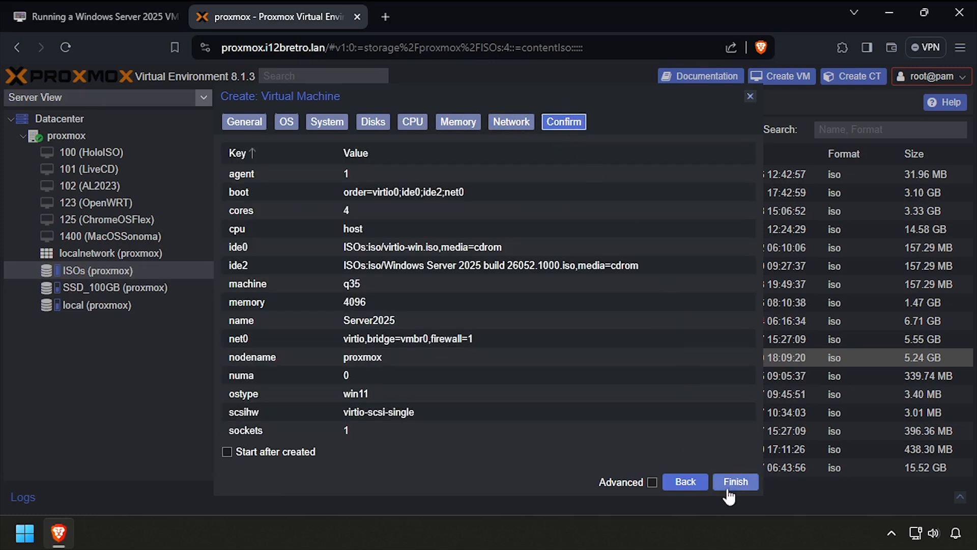
left_click(735, 481)
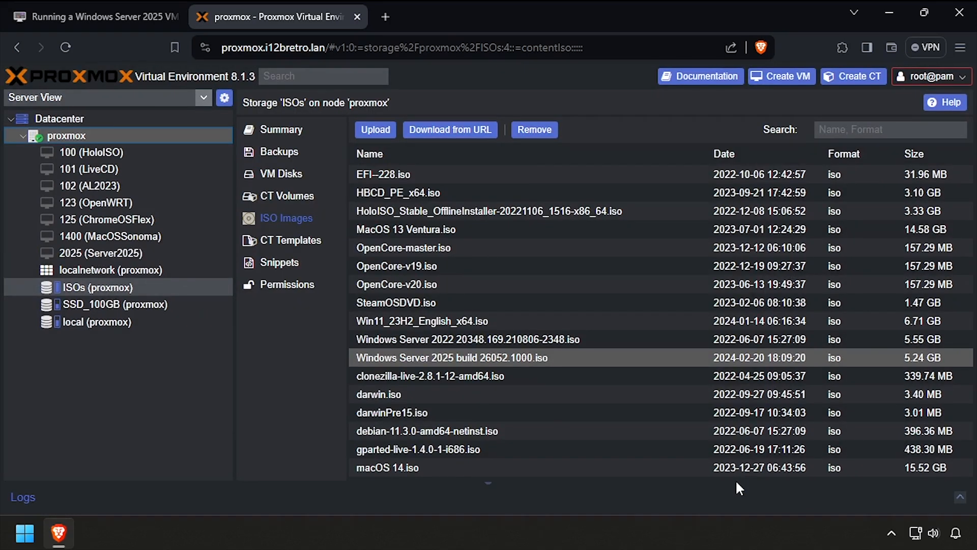
- Check Server2025's hardware and boot order options, then open its console
left_click(100, 252)
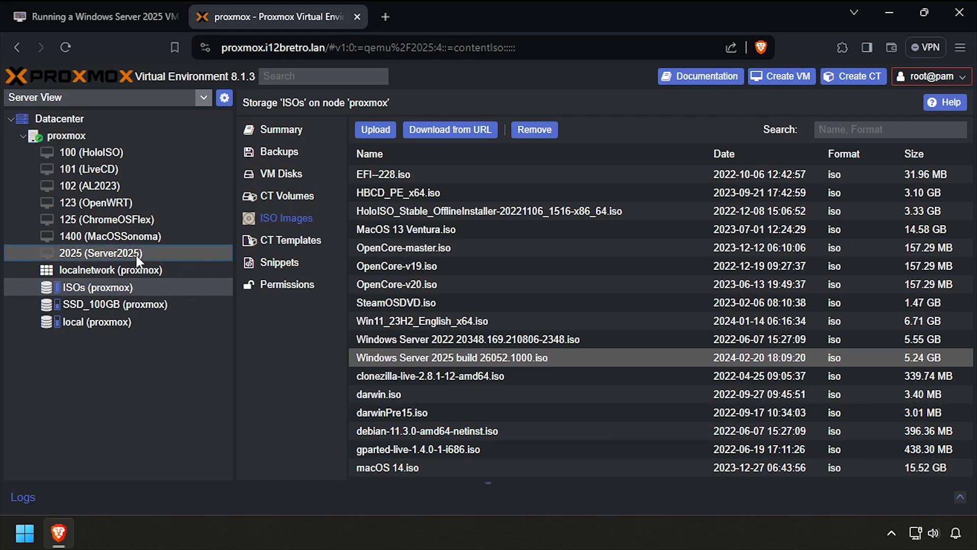
left_click(100, 252)
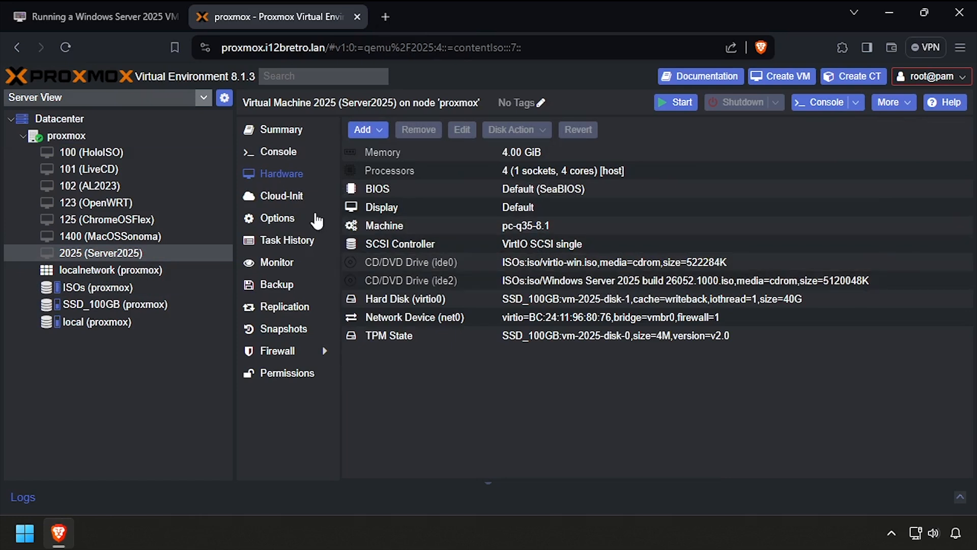
left_click(276, 218)
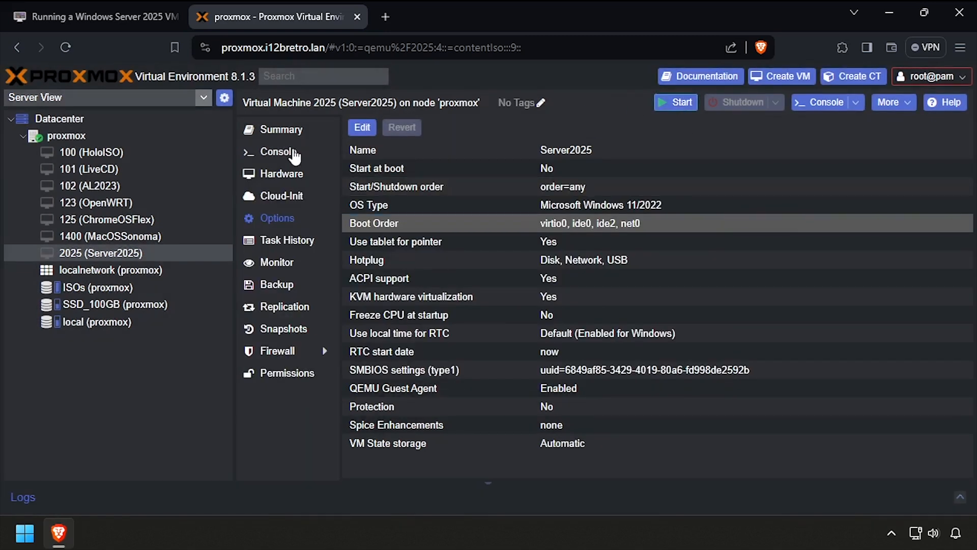
left_click(278, 152)
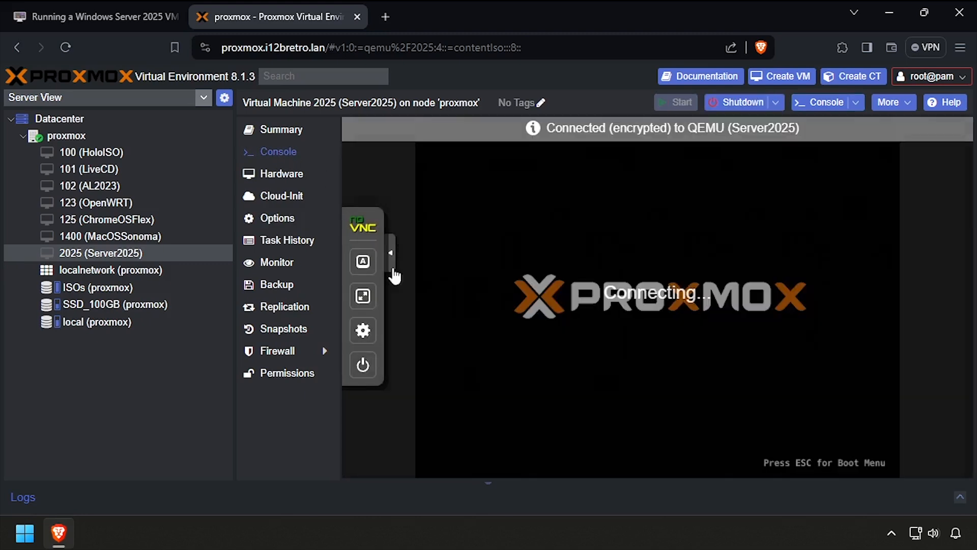
- Keep English (US) settings, agree to erase, choose Standard (Desktop Experience), and accept the license
left_click(363, 296)
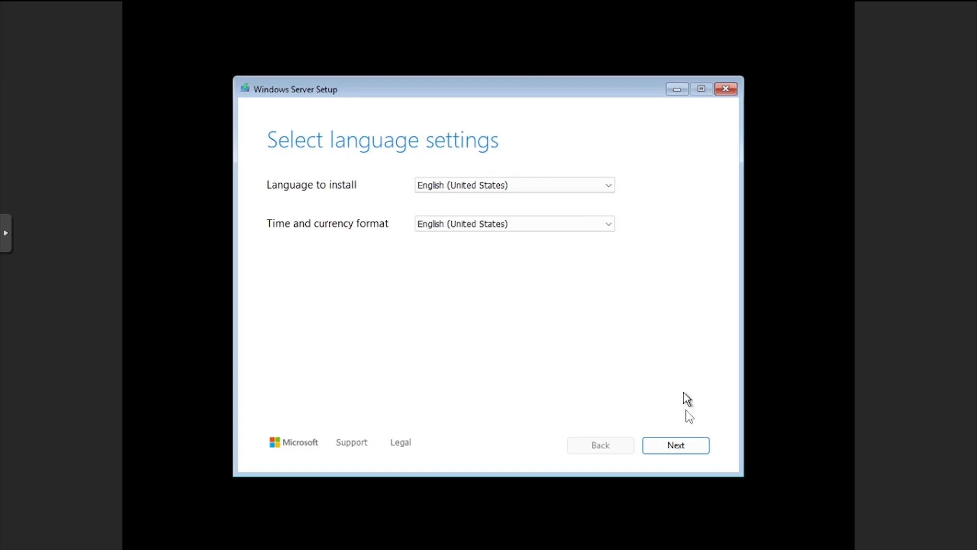
left_click(675, 445)
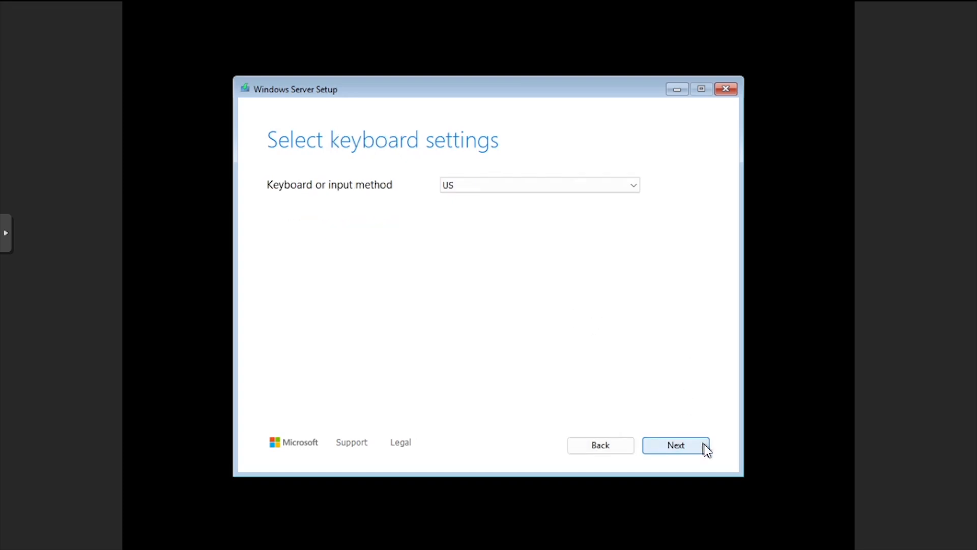
left_click(675, 445)
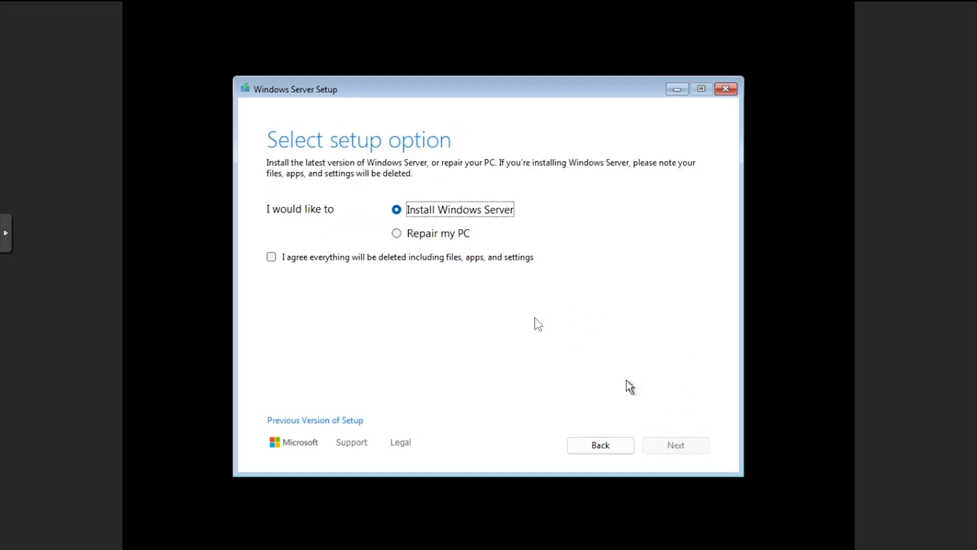
left_click(272, 257)
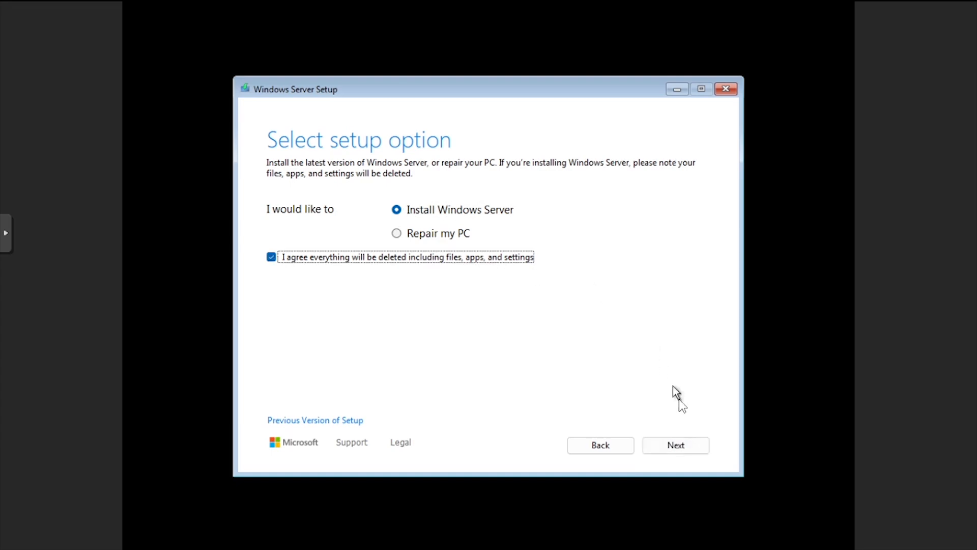
left_click(675, 445)
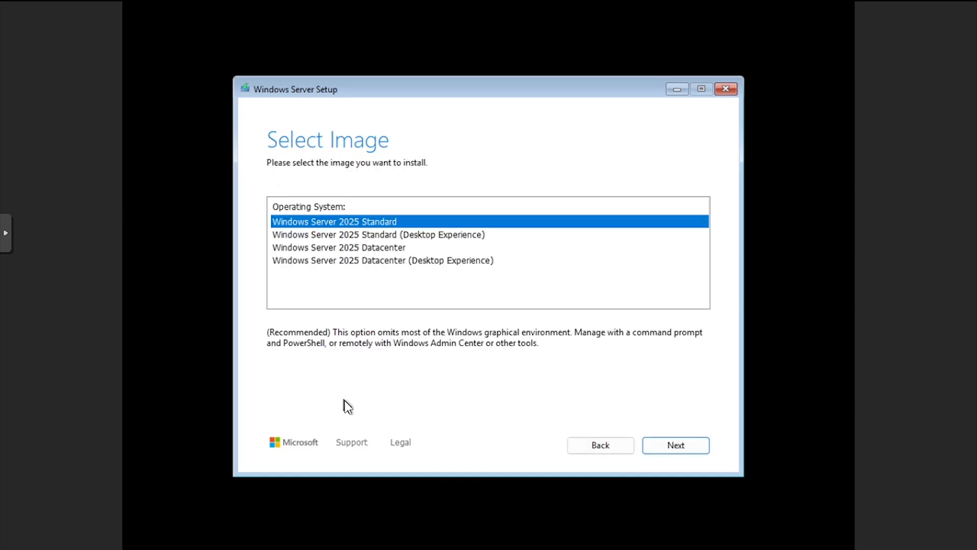
left_click(377, 234)
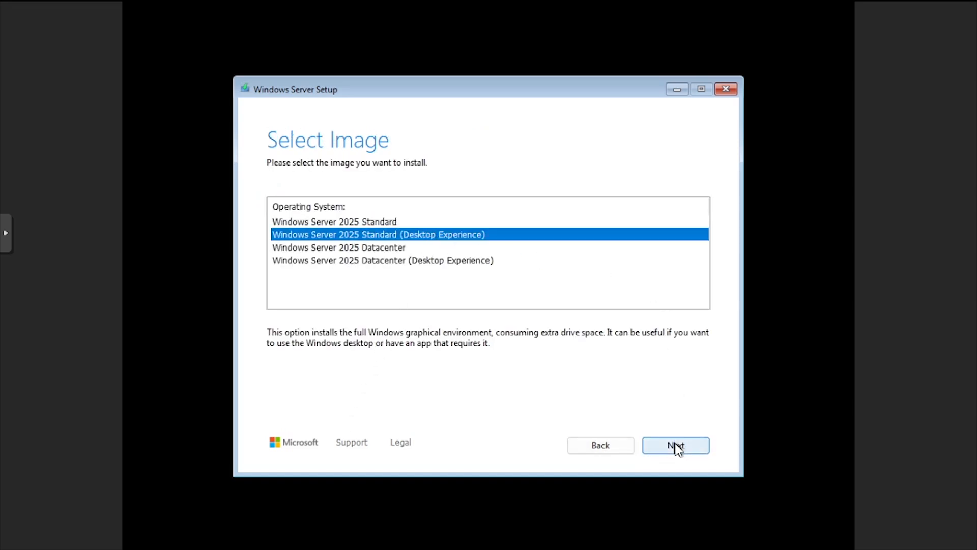
left_click(675, 445)
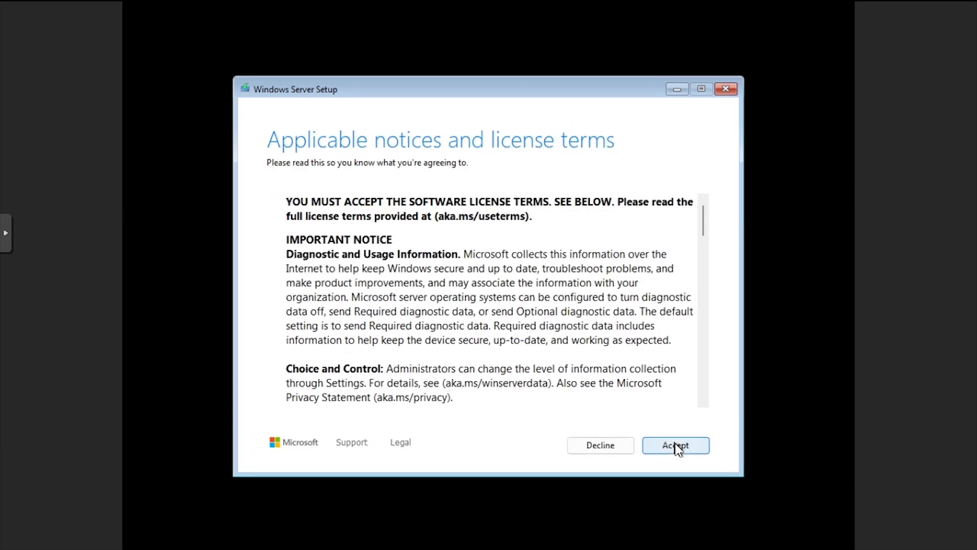
left_click(675, 444)
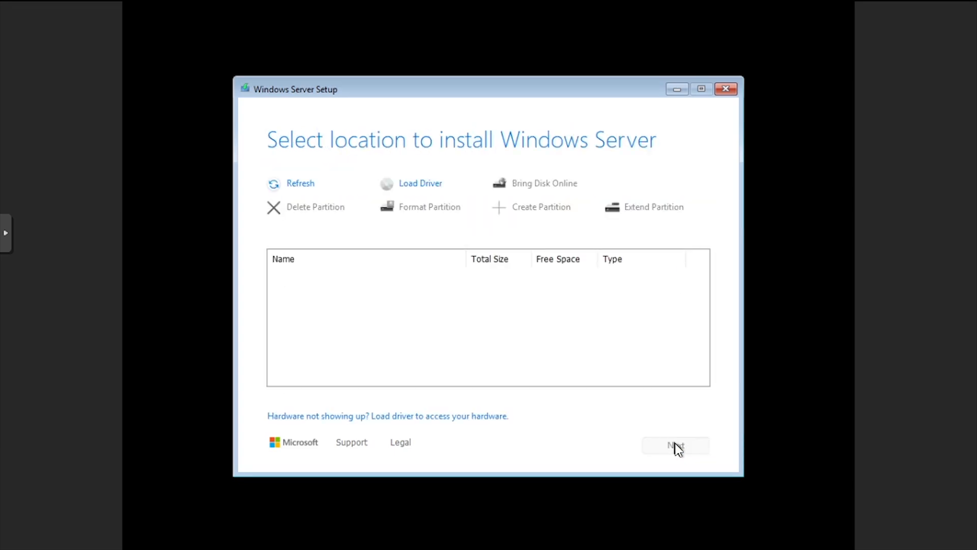
- Load the Red Hat VirtIO SCSI driver from the virtio-win drive's amd64\2k22 folder
left_click(420, 182)
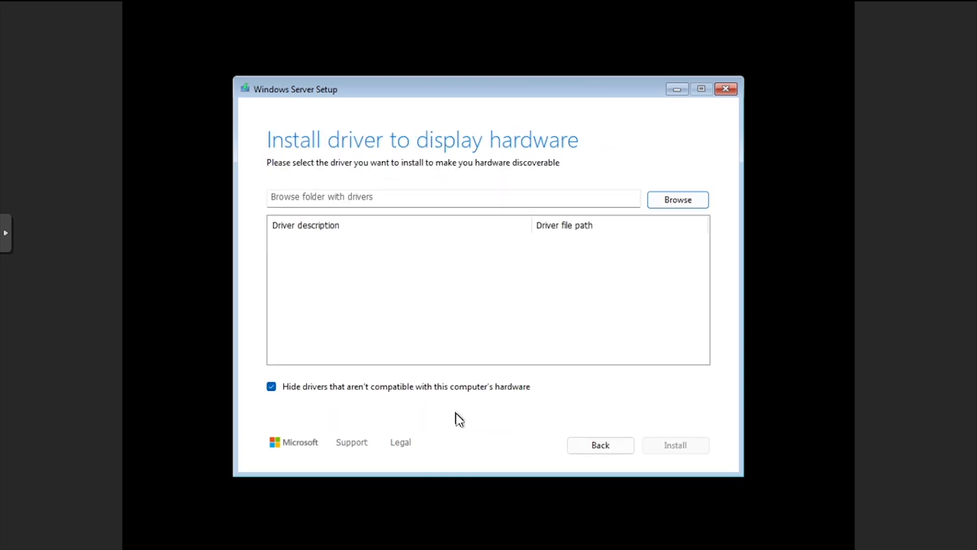
left_click(677, 199)
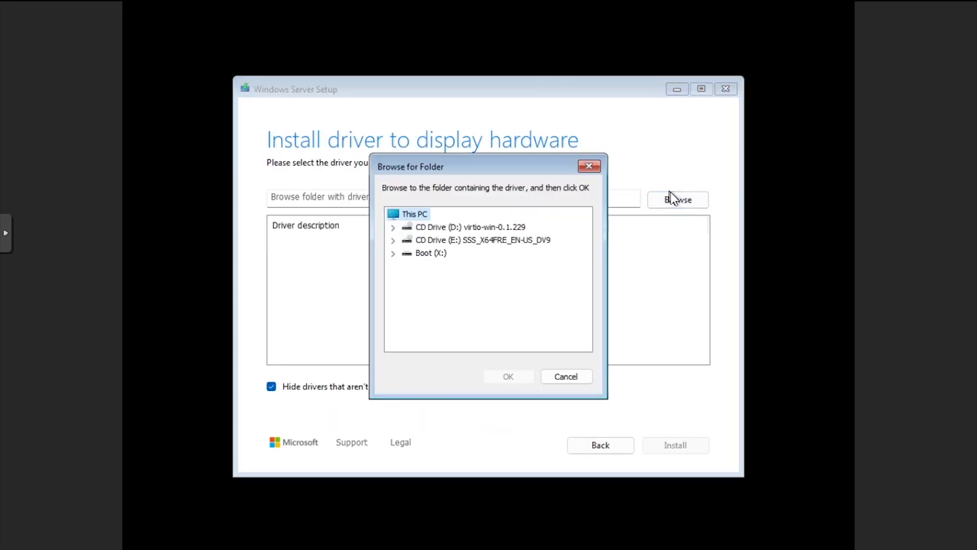
mouse_move(392, 238)
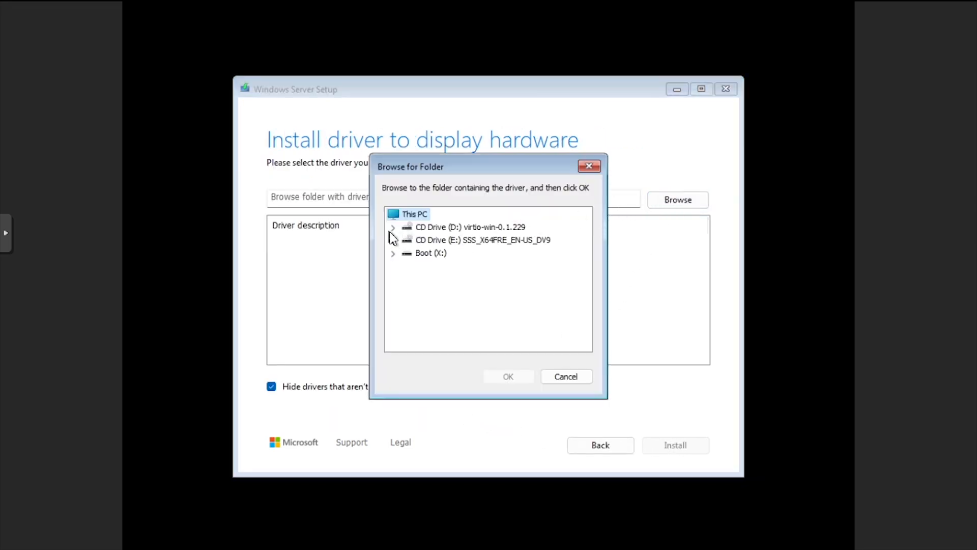
left_click(393, 227)
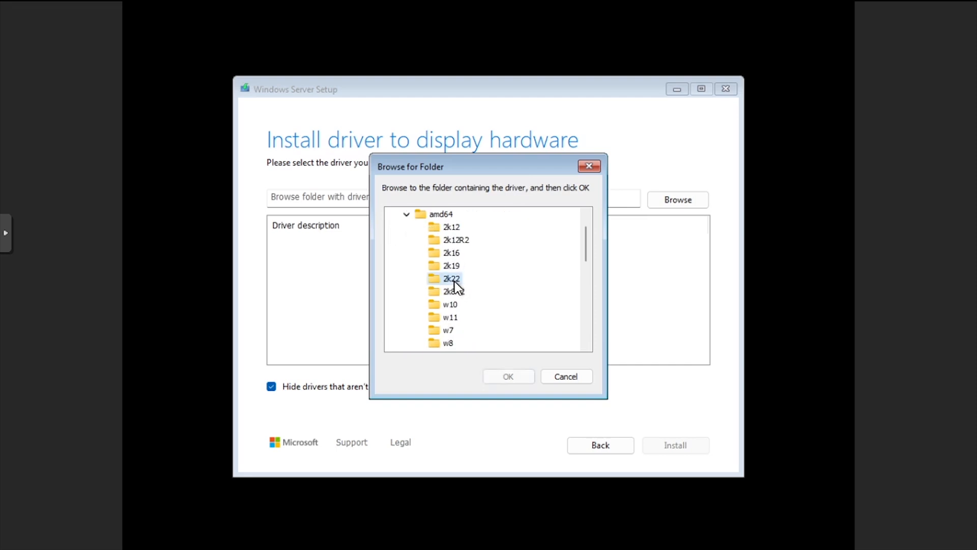
left_click(508, 376)
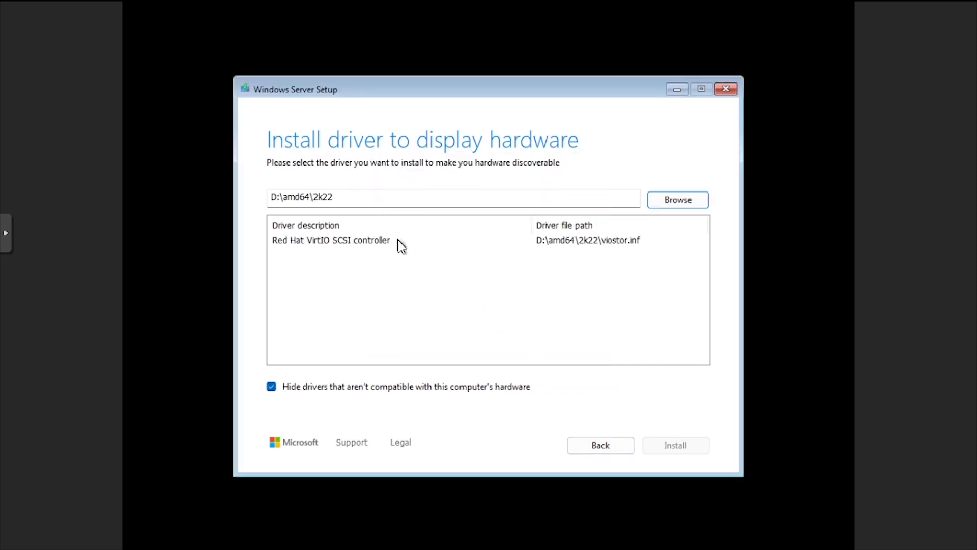
left_click(675, 445)
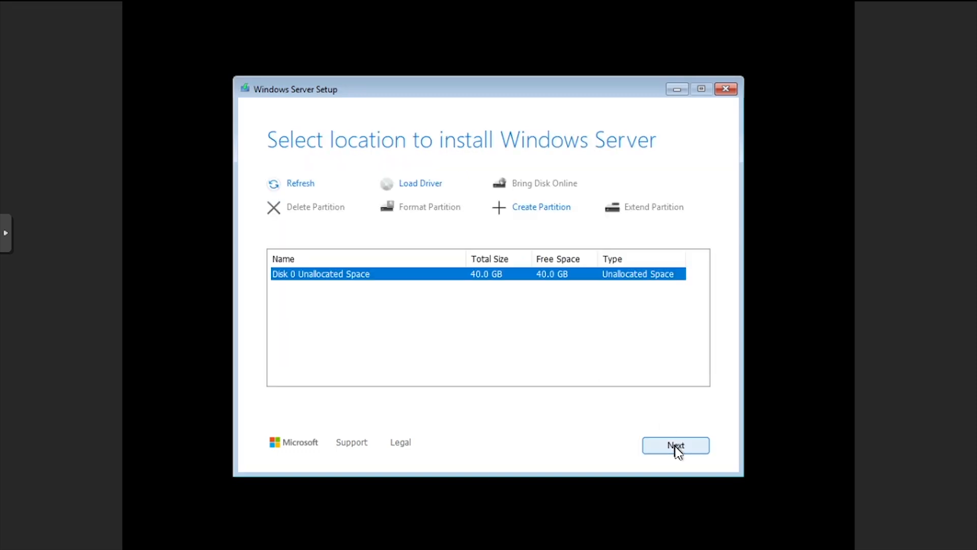
- Install Windows Server onto Disk 0's unallocated space
left_click(674, 444)
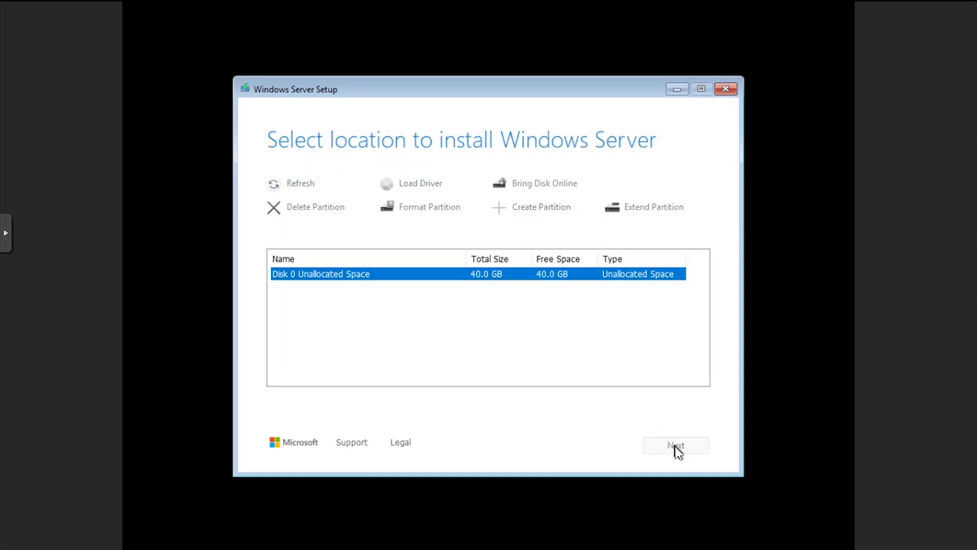
left_click(675, 445)
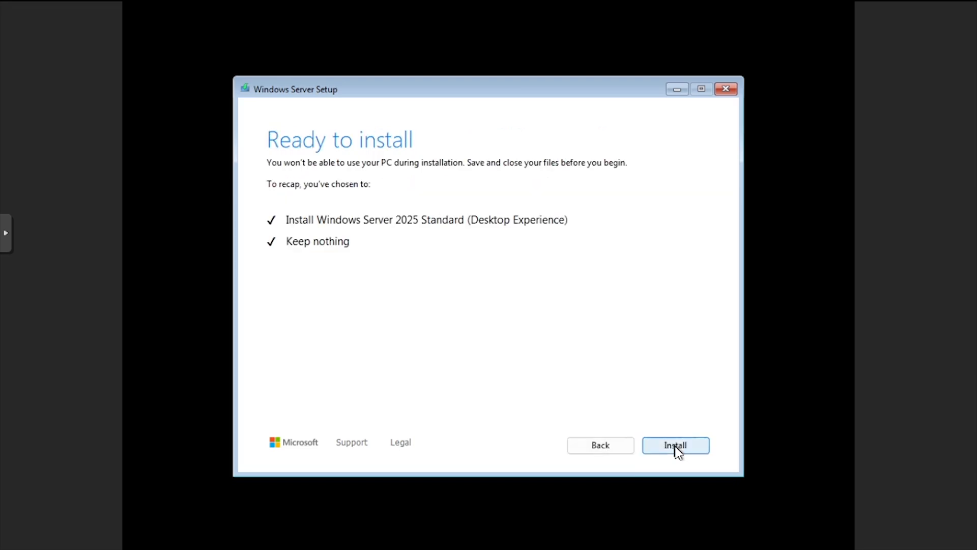
left_click(674, 445)
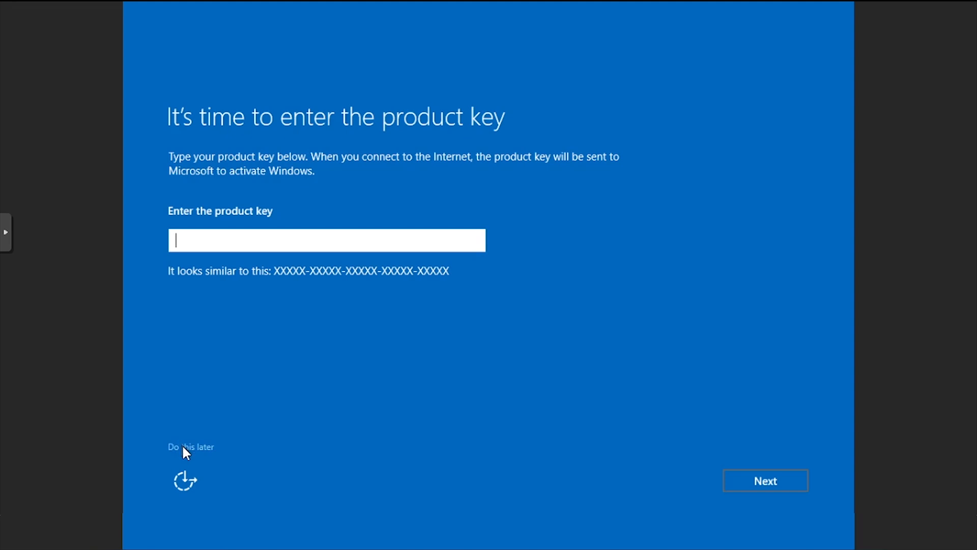
- Skip the product key and set the Administrator password
left_click(191, 447)
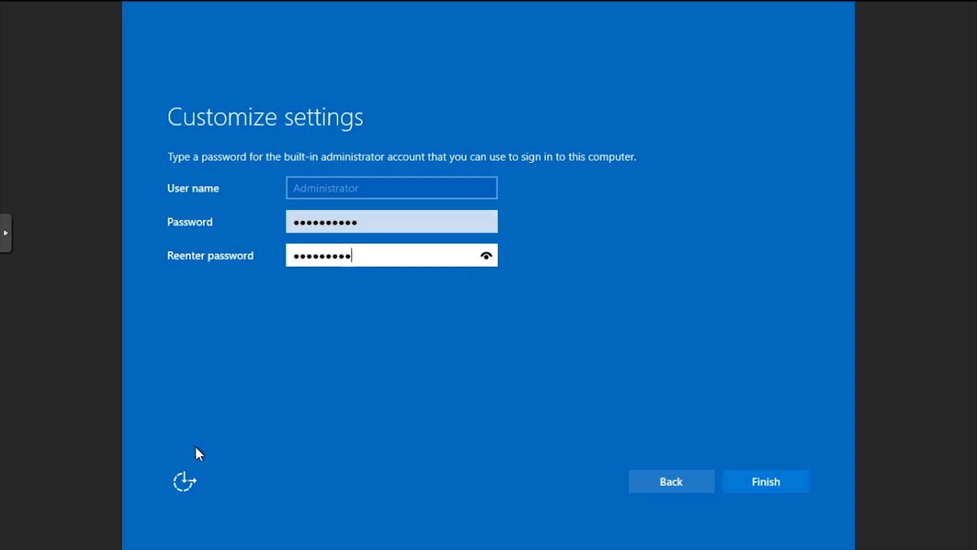
left_click(766, 481)
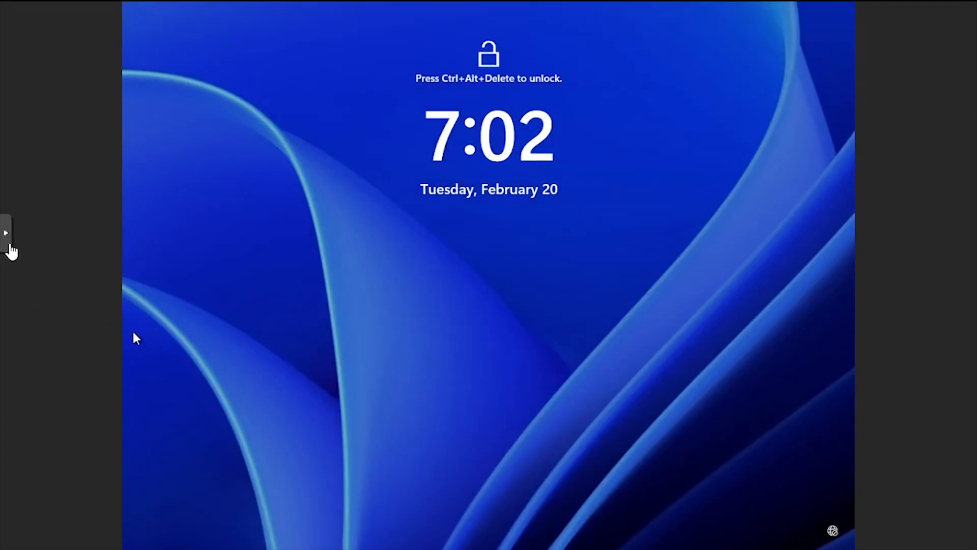
- Unlock with Ctrl+Alt+Delete, sign in as Administrator, and send only required diagnostic data
key("ctrl+alt+delete")
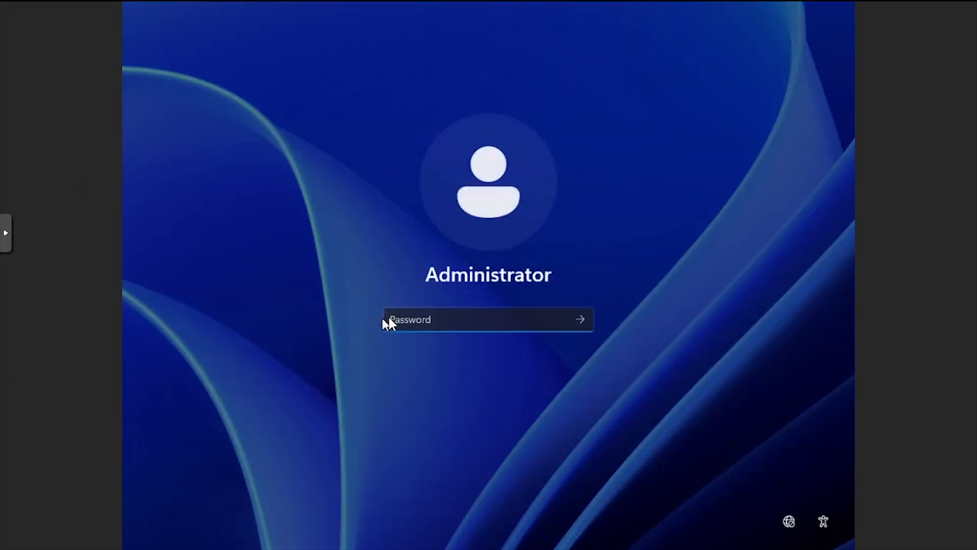
type("password")
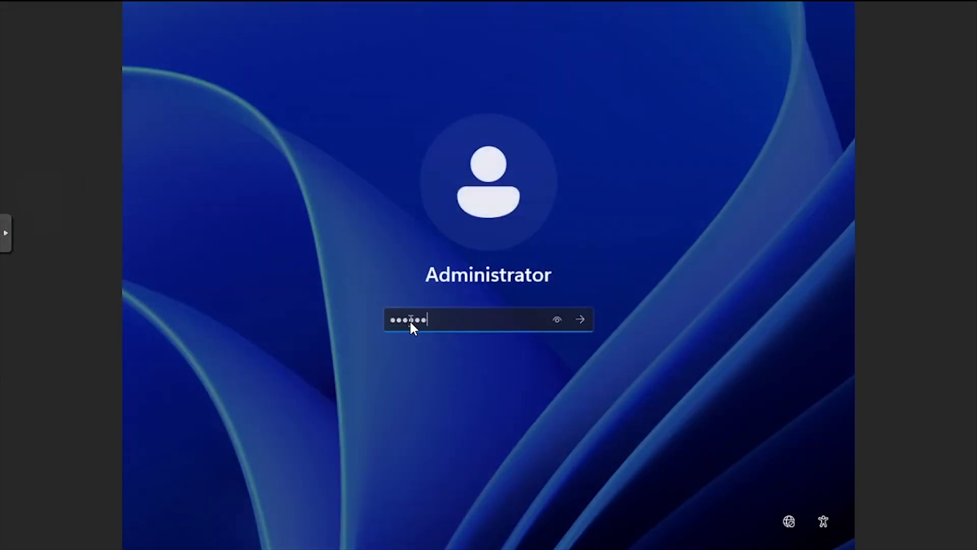
left_click(580, 319)
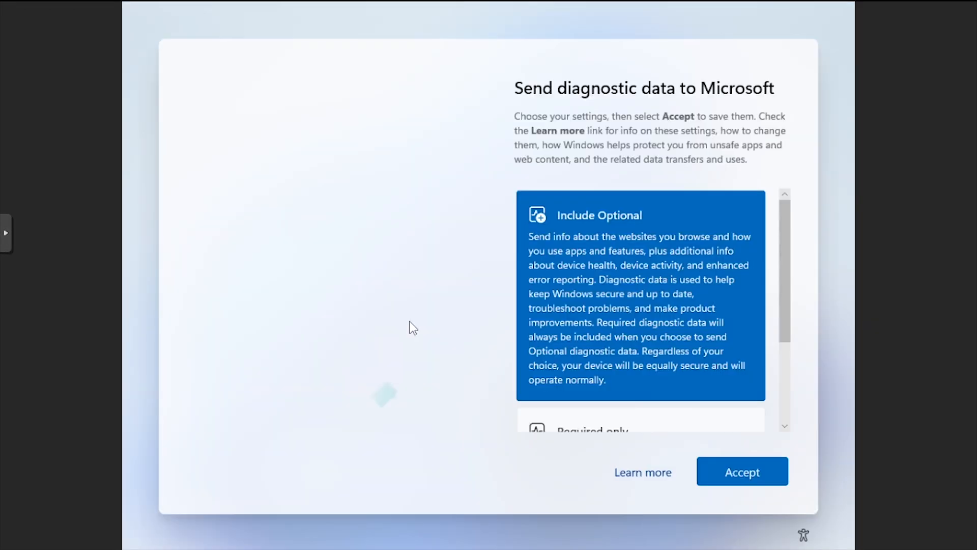
scroll("down", 3)
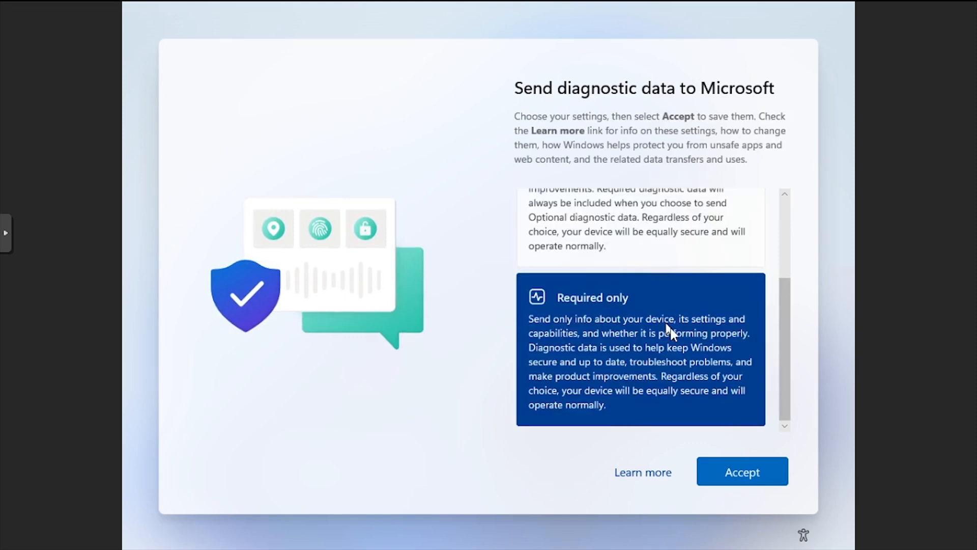
left_click(742, 471)
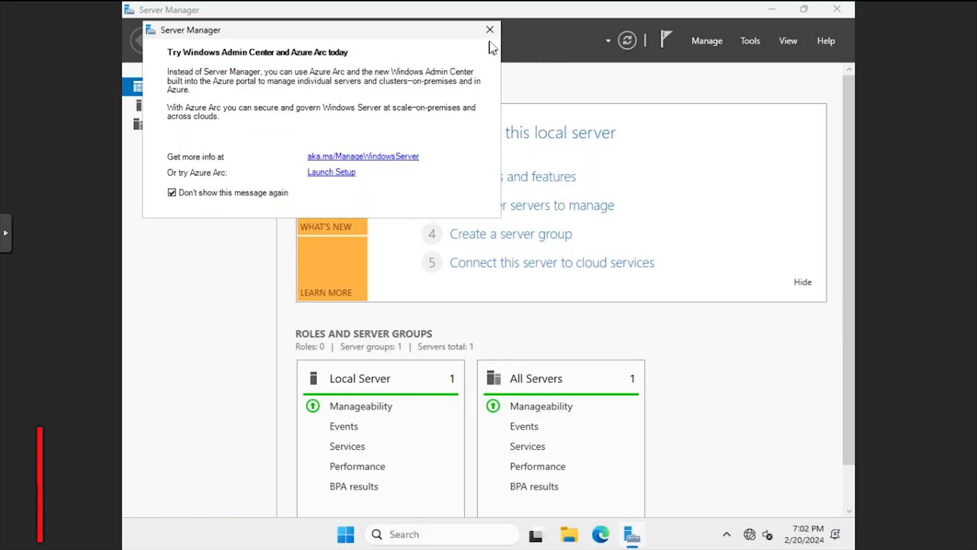
- Permanently dismiss the Azure Arc notice and stop Server Manager starting at logon
left_click(707, 41)
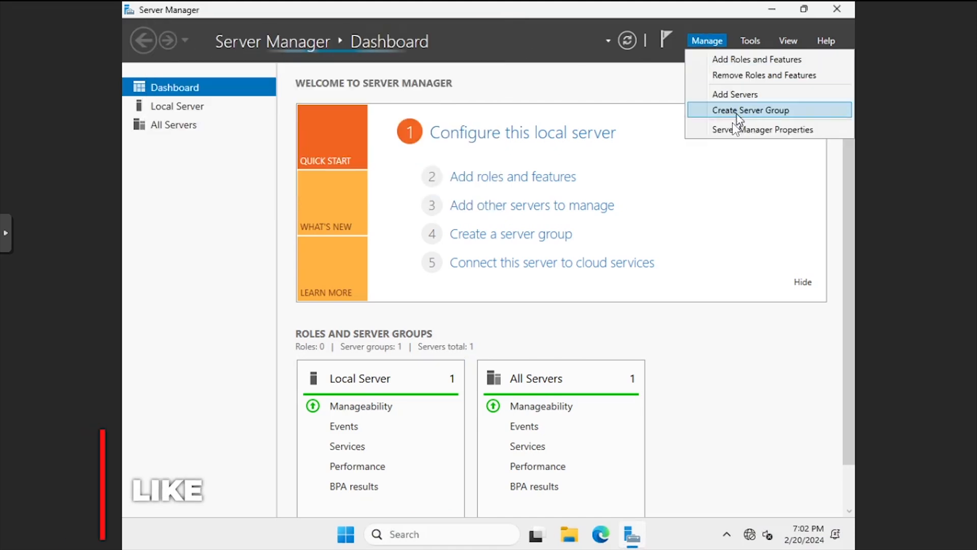
left_click(763, 129)
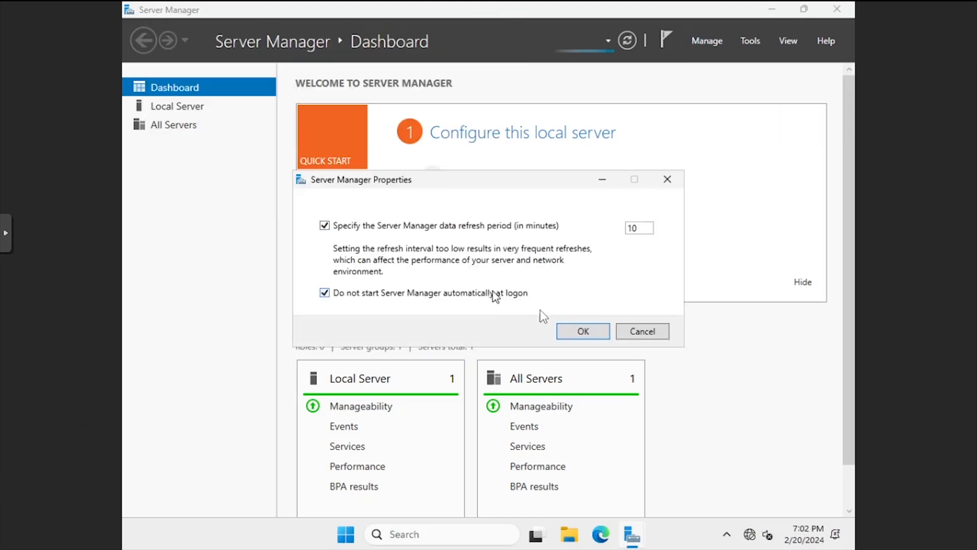
left_click(581, 331)
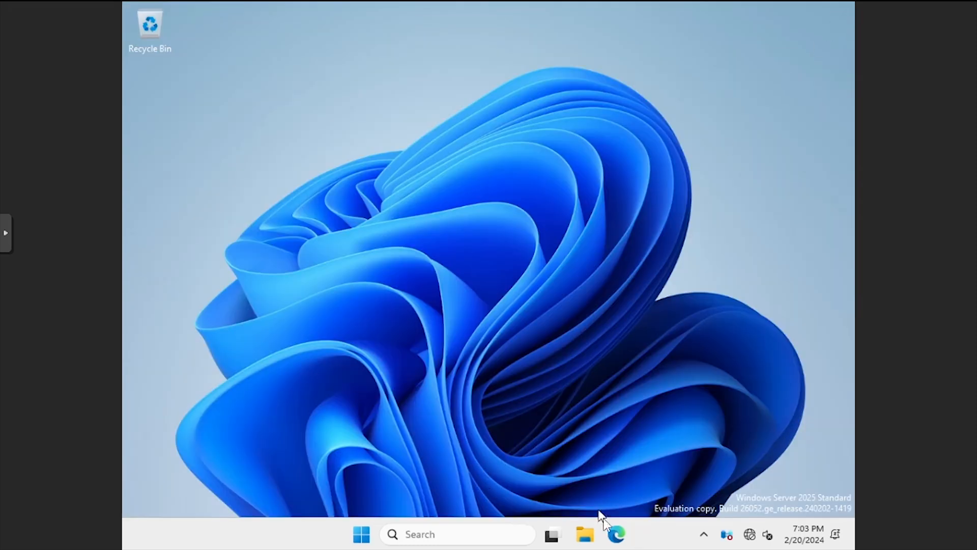
- Launch the virtio-win-guest-tools installer from CD Drive (D:) in File Explorer
left_click(585, 534)
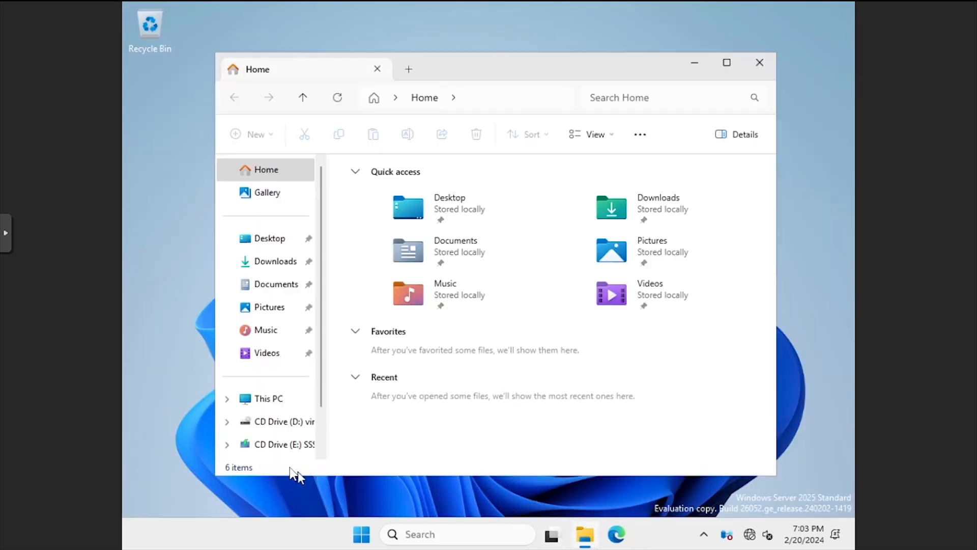
left_click(282, 421)
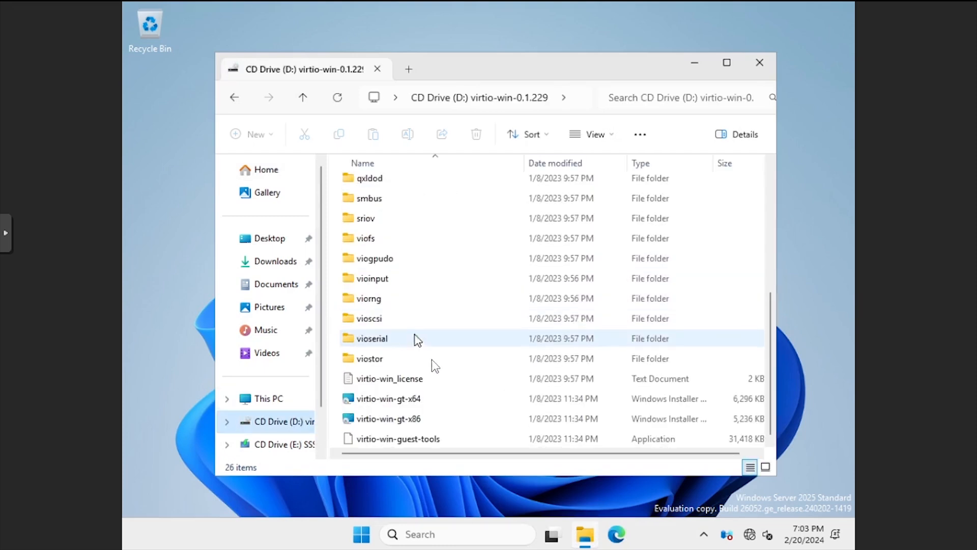
left_click(398, 438)
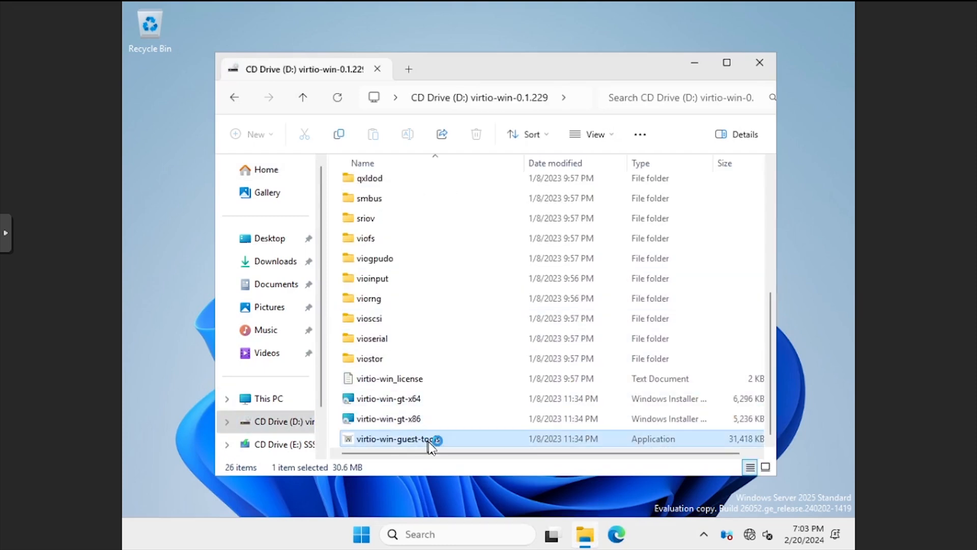
double_click(394, 438)
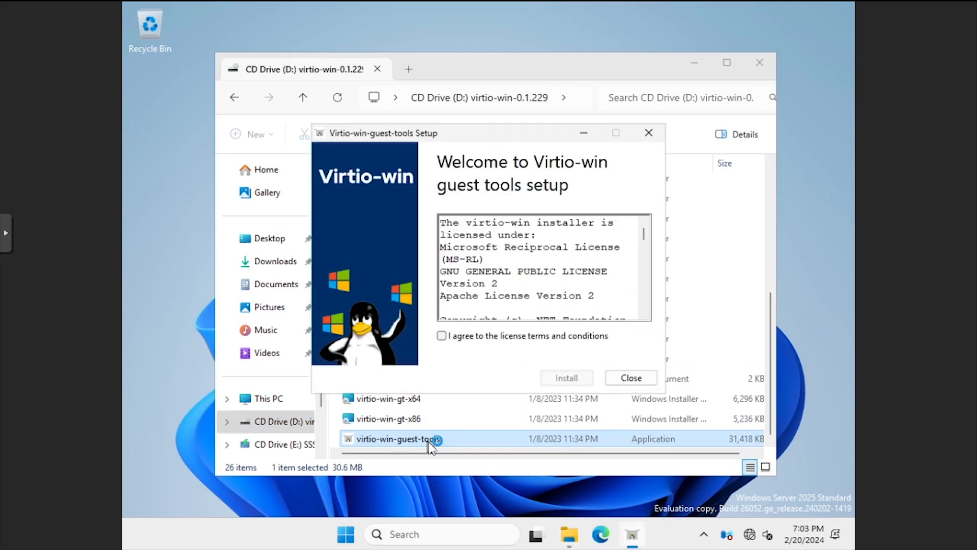
- Install the guest tools and VirtIO drivers with default features, then close the installer and Explorer
left_click(441, 336)
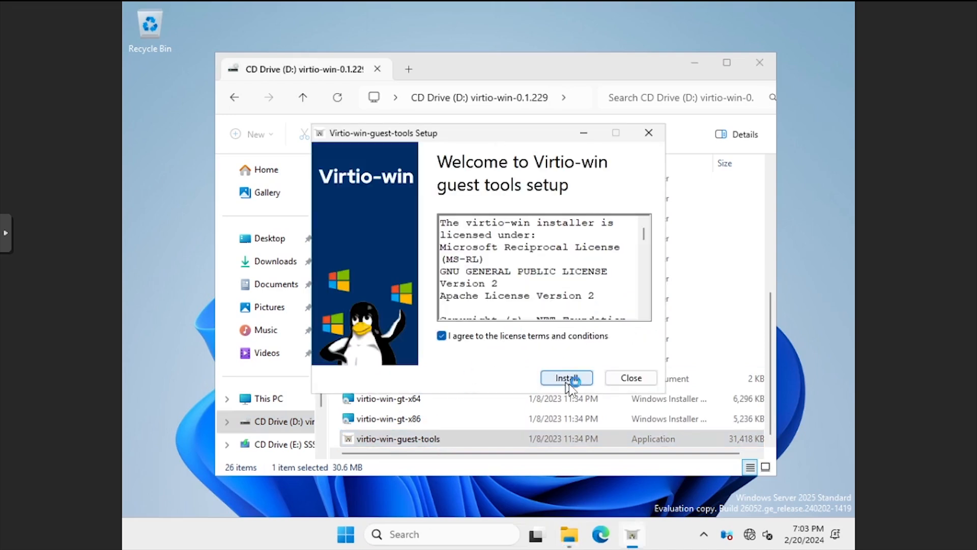
left_click(566, 378)
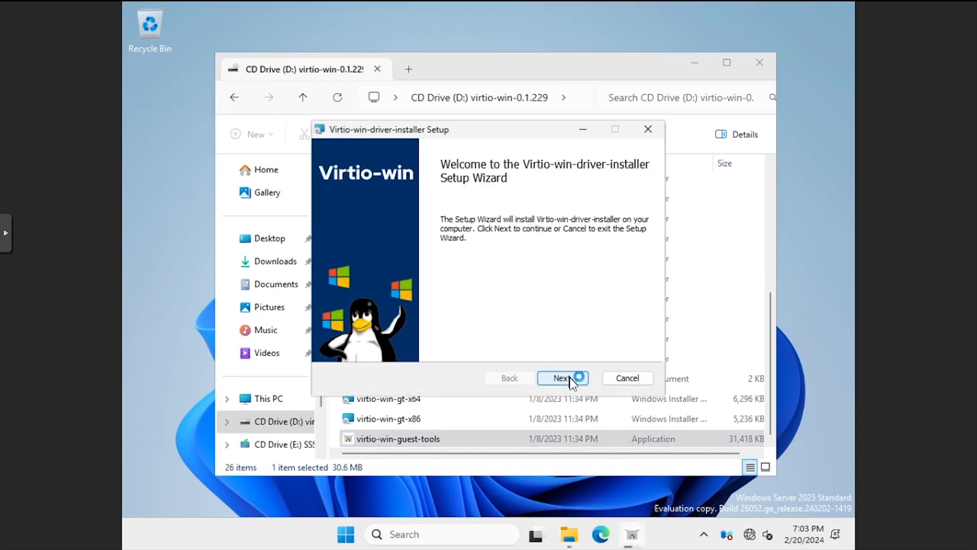
left_click(562, 378)
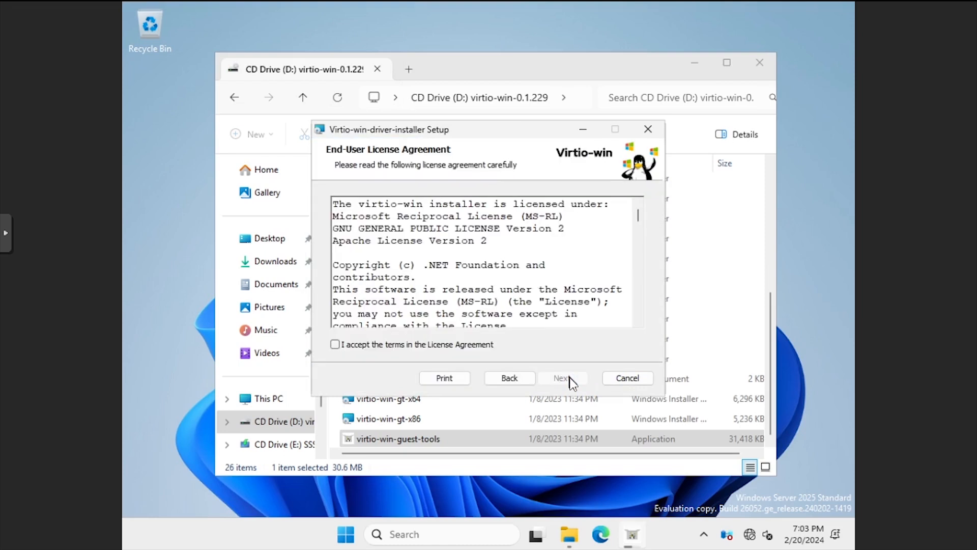
left_click(563, 377)
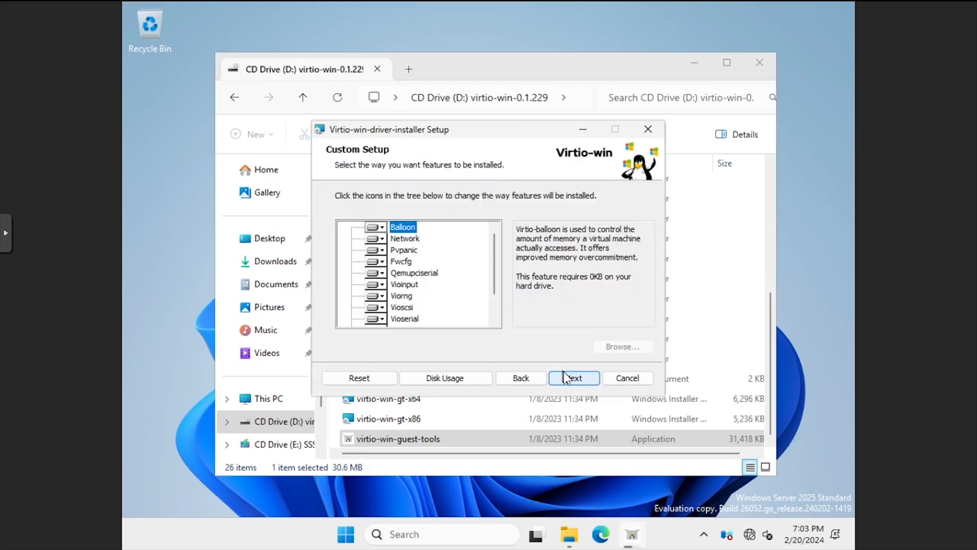
left_click(572, 378)
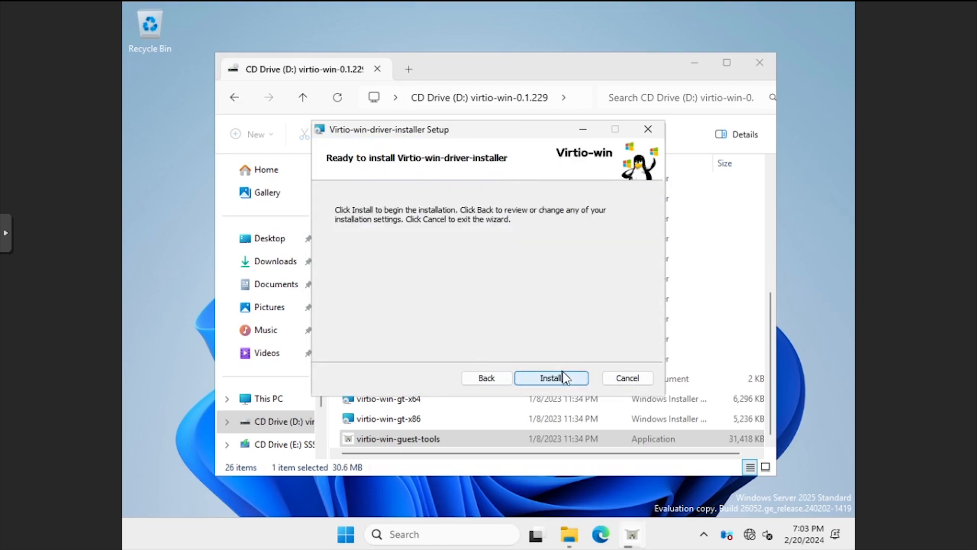
left_click(550, 378)
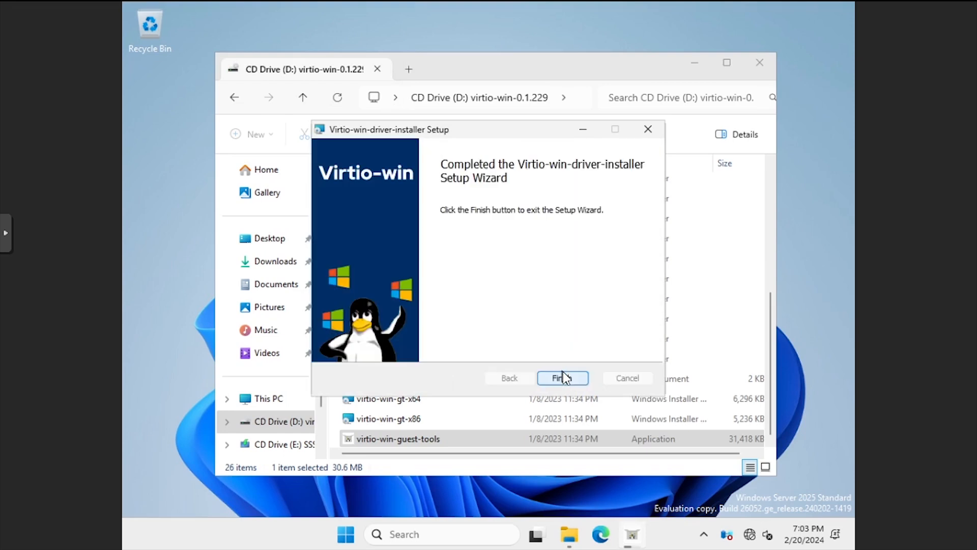
left_click(561, 378)
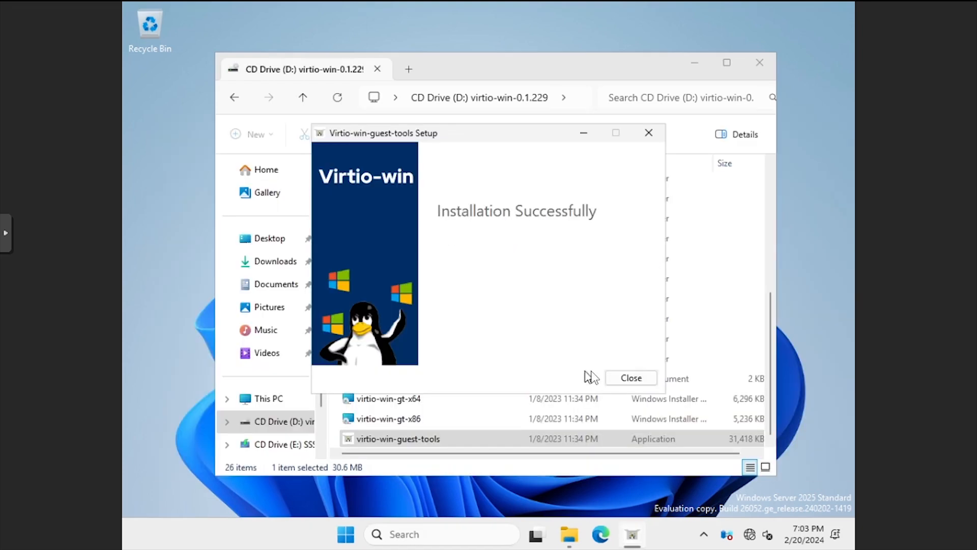
left_click(630, 377)
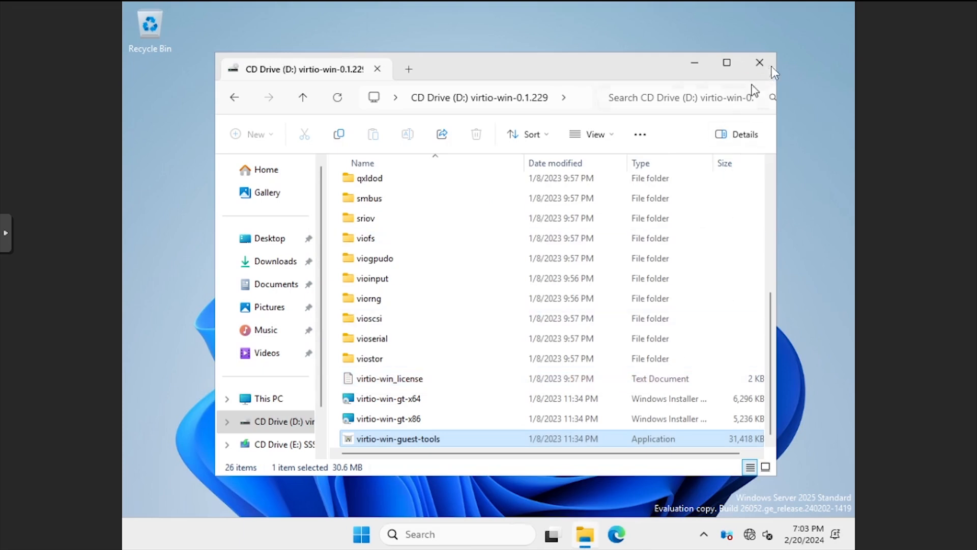
left_click(759, 62)
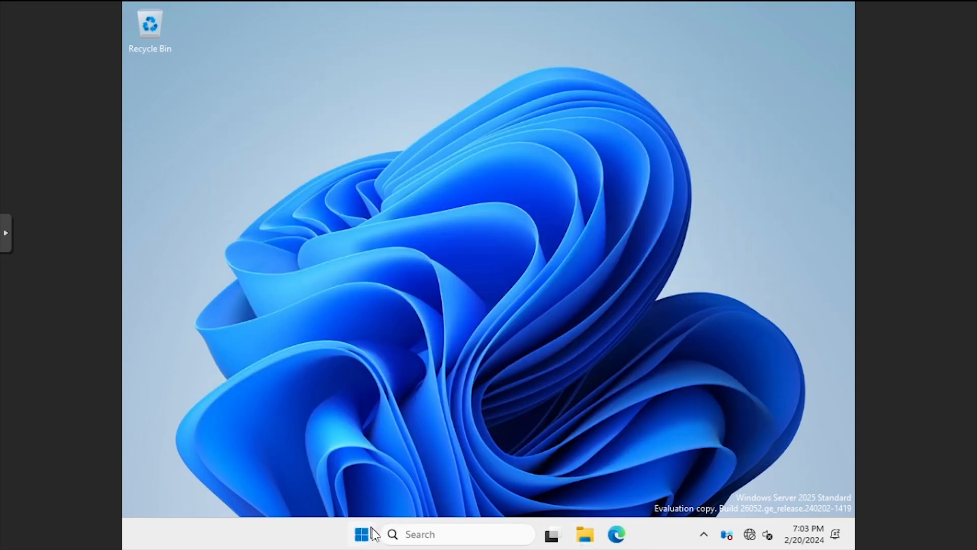
- Shut down Windows Server with reason 'Application: Installation (Planned)'
right_click(362, 534)
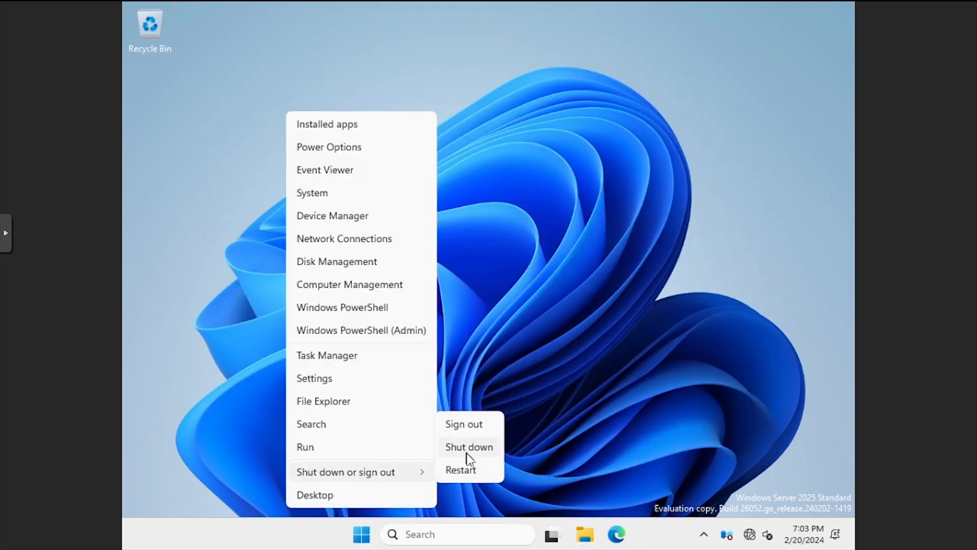
left_click(468, 447)
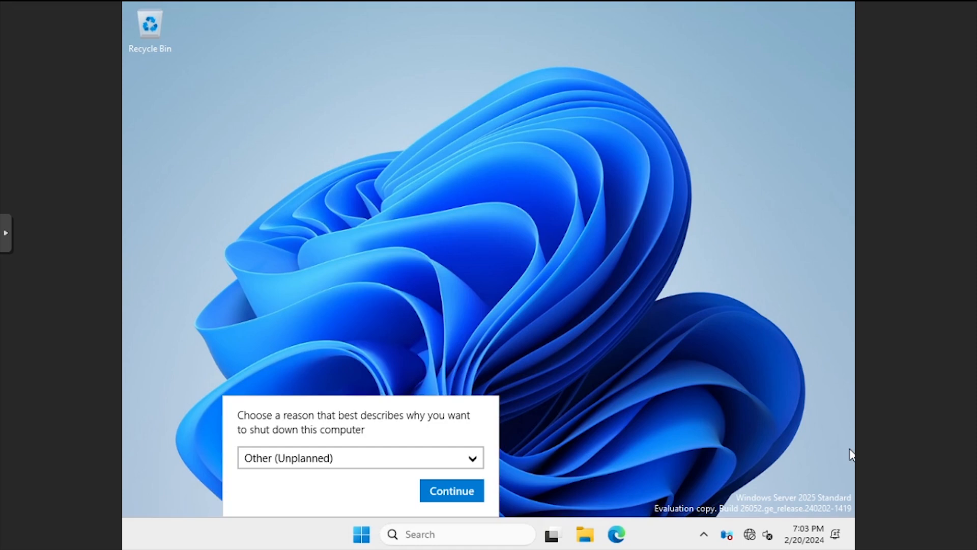
left_click(360, 457)
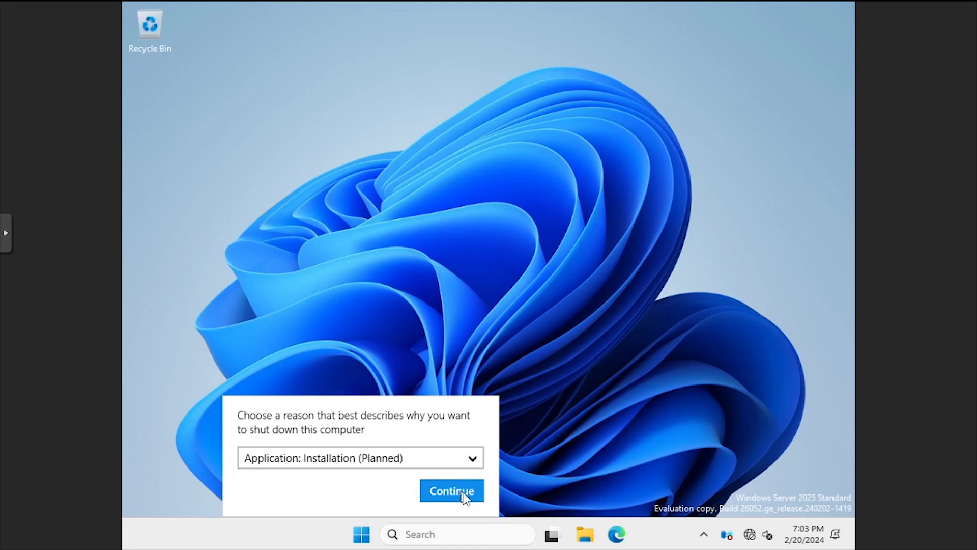
left_click(451, 491)
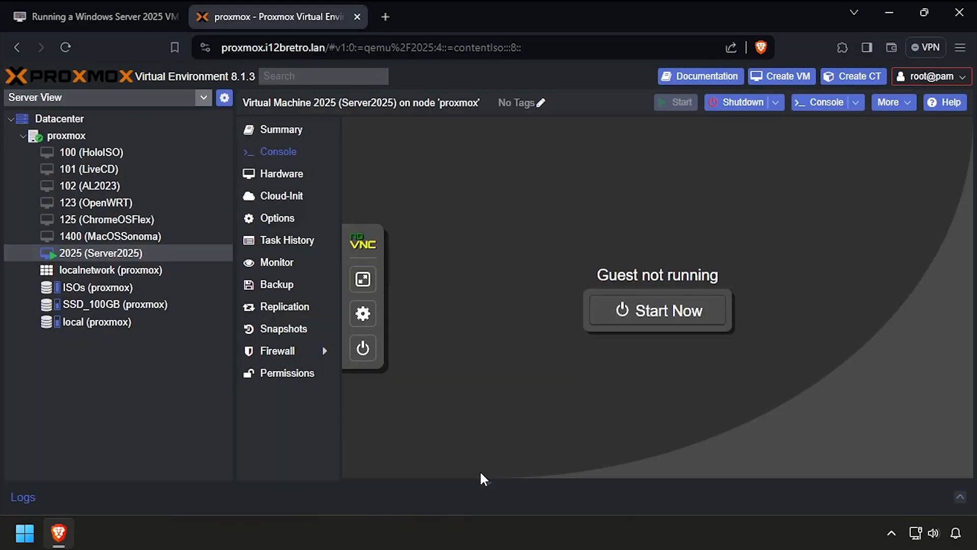
- Remove CD/DVD Drive ide2 and set ide0 to 'Do not use any media' in Hardware
left_click(281, 173)
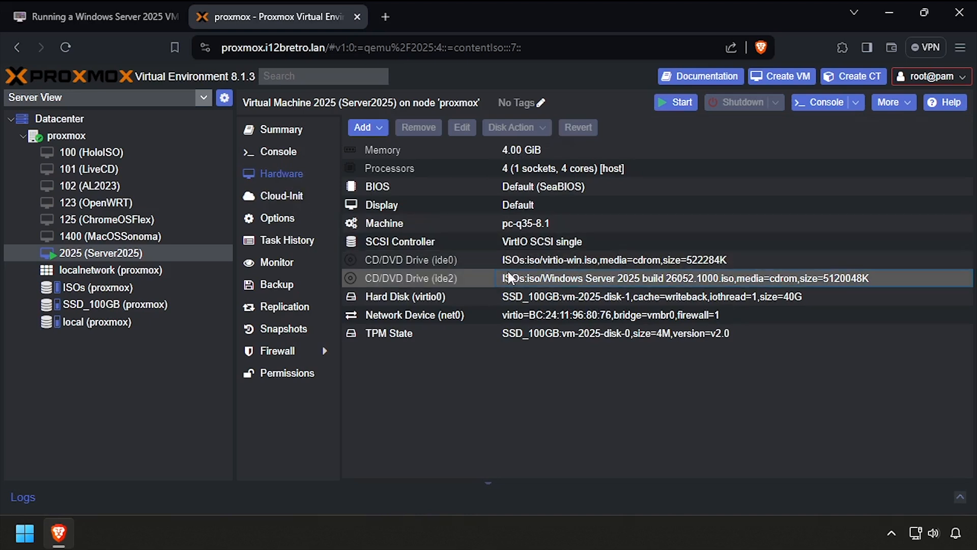
left_click(417, 127)
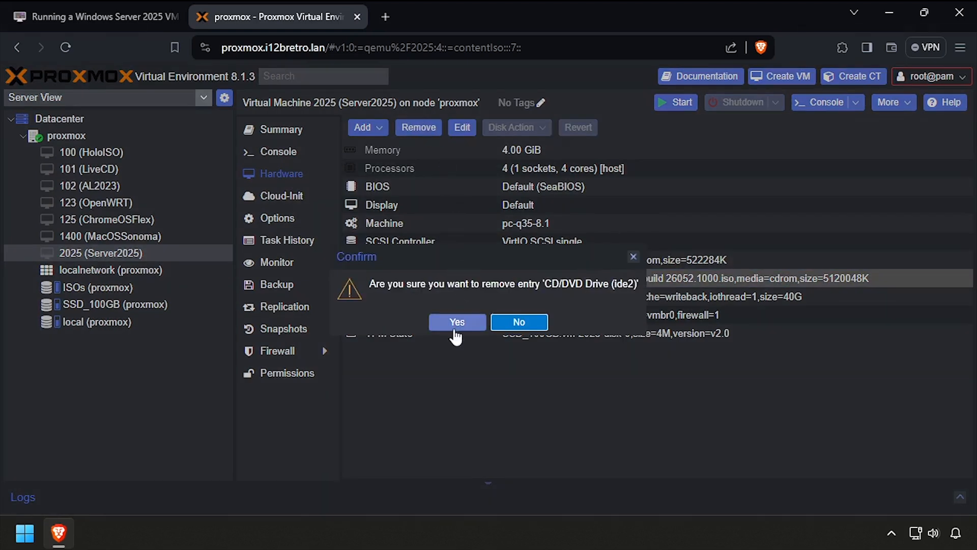
left_click(457, 321)
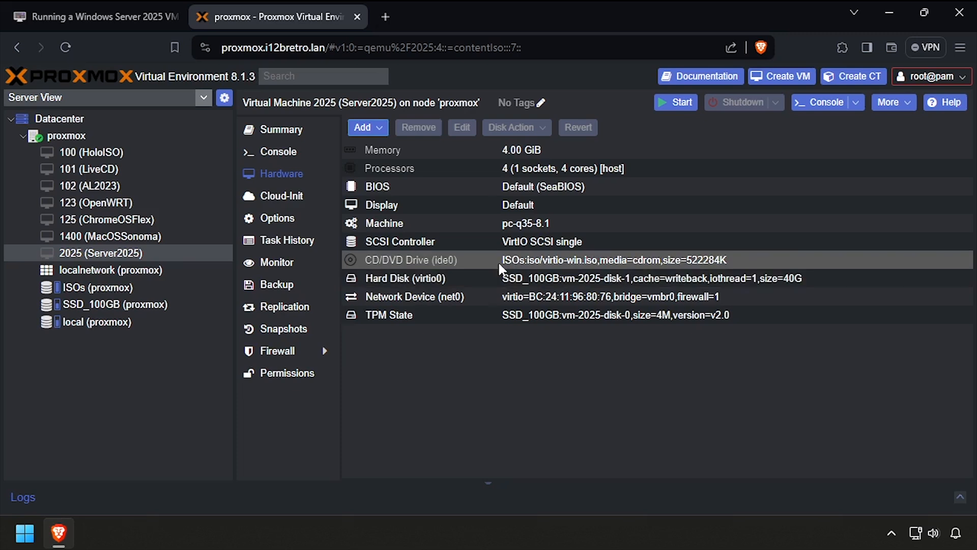
double_click(413, 260)
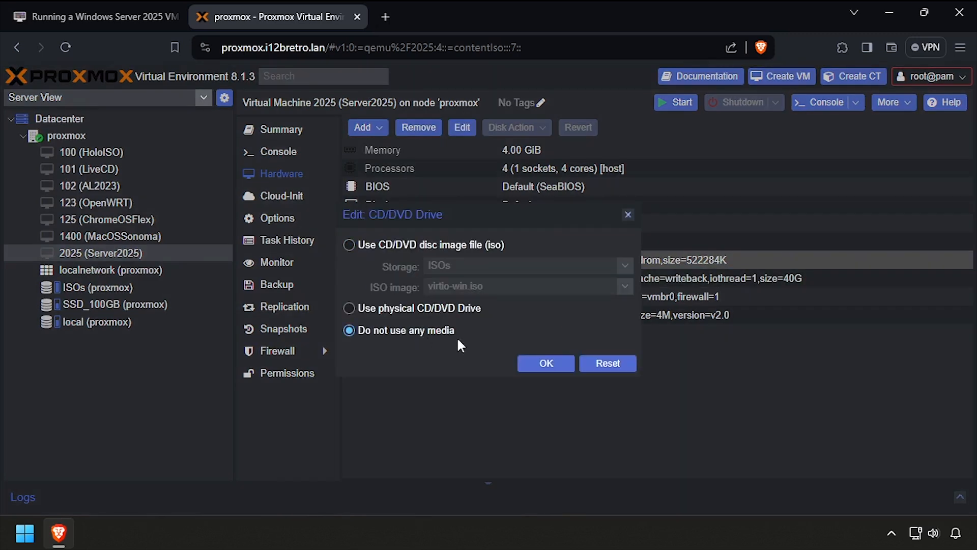
left_click(545, 363)
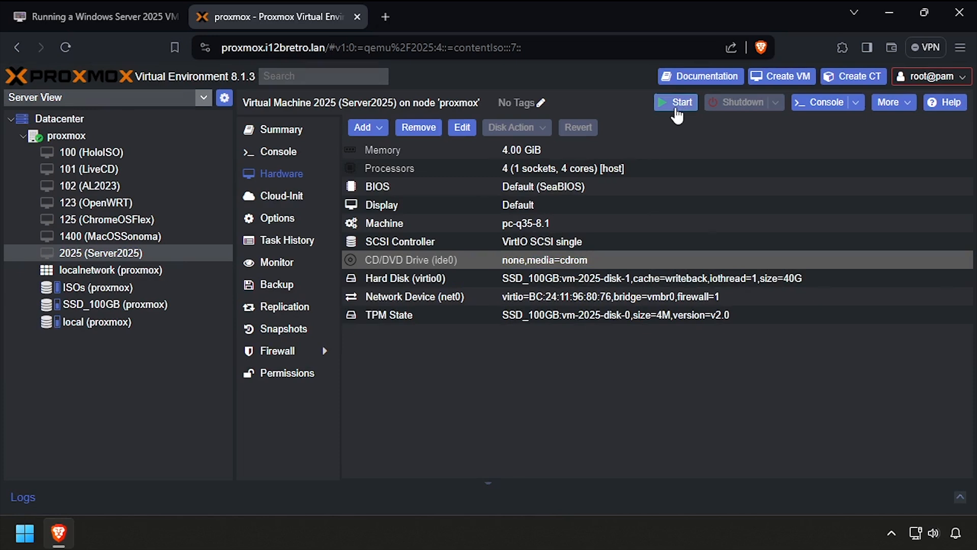
- Start Server2025, open its console, and sign in as Administrator with the password
left_click(677, 102)
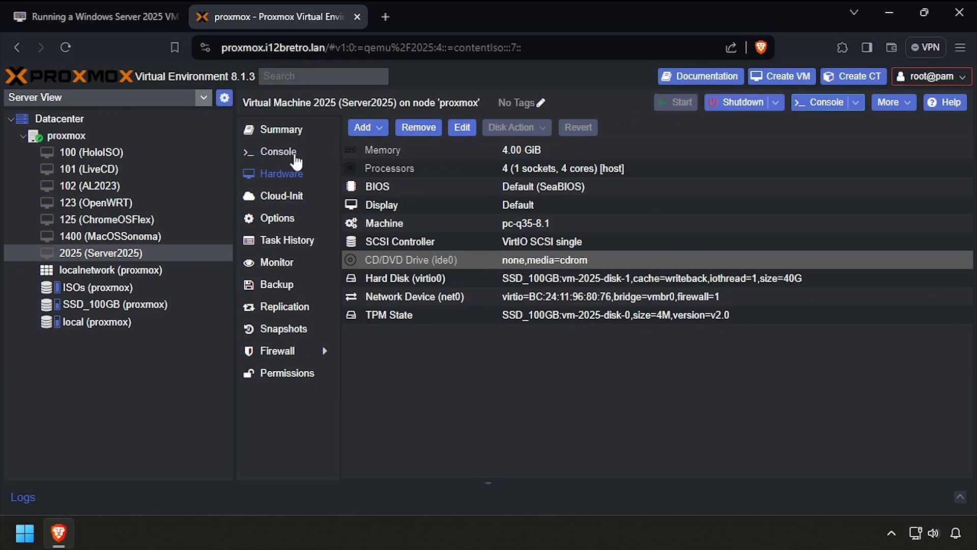
left_click(278, 152)
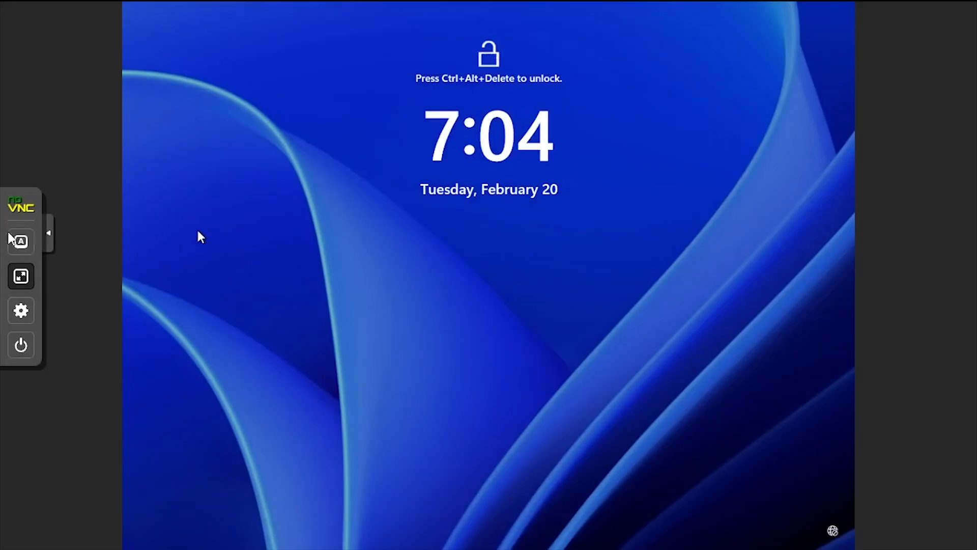
left_click(21, 242)
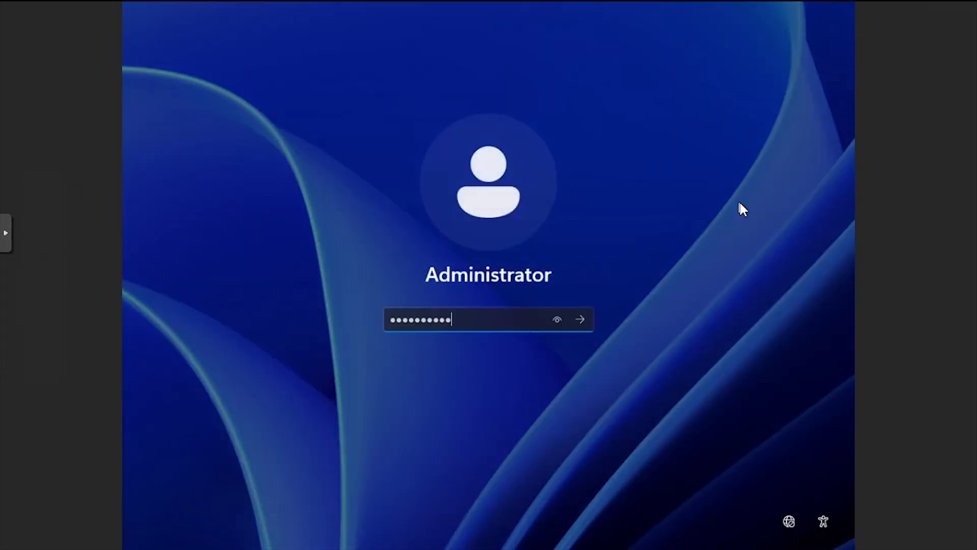
left_click(580, 319)
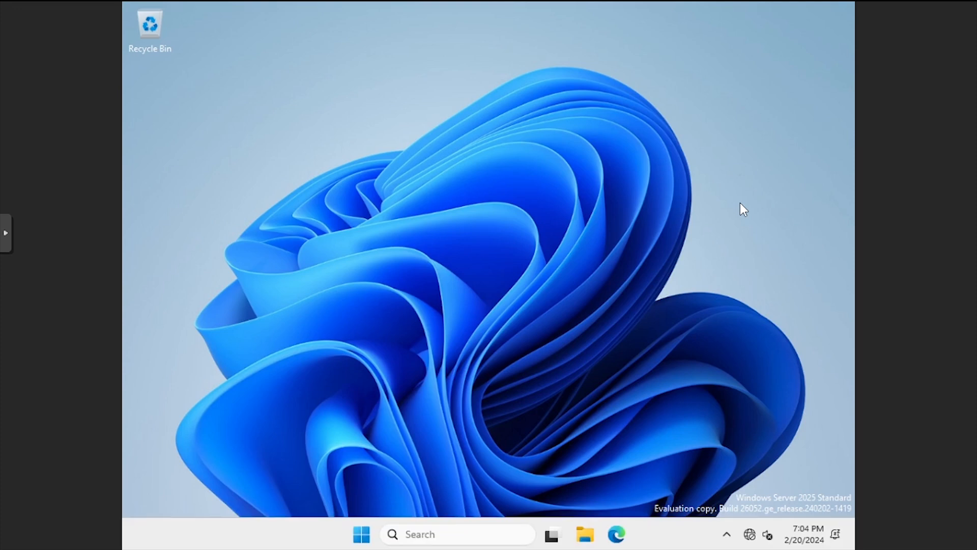